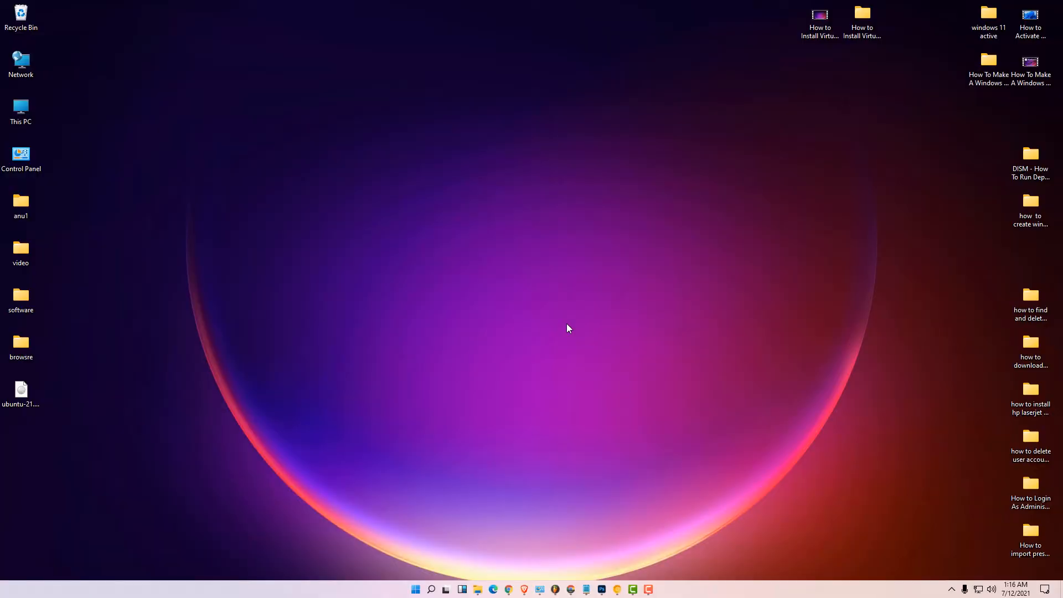
{"action": "mouse_move", "coordinate": [467, 516]}
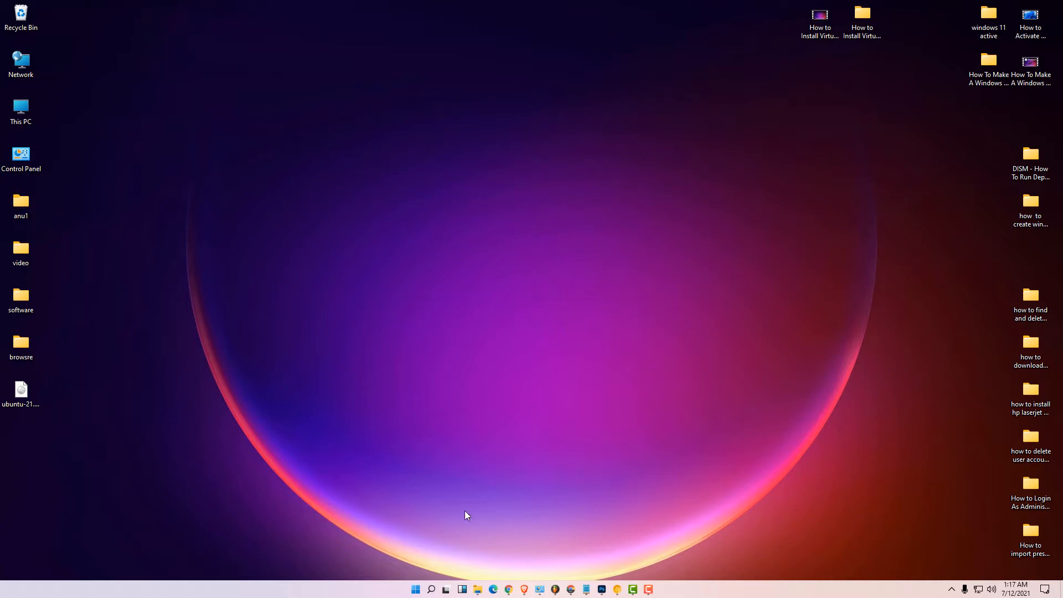
Search Start for cmd and launch Command Prompt as administrator
{"action": "left_click", "coordinate": [415, 589]}
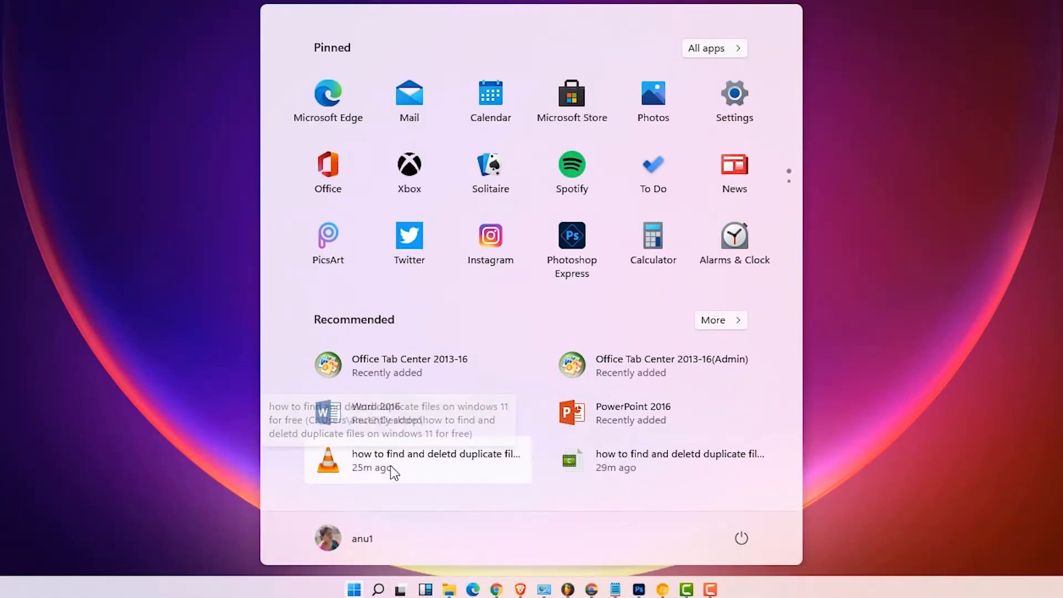
{"action": "type", "text": "cmd"}
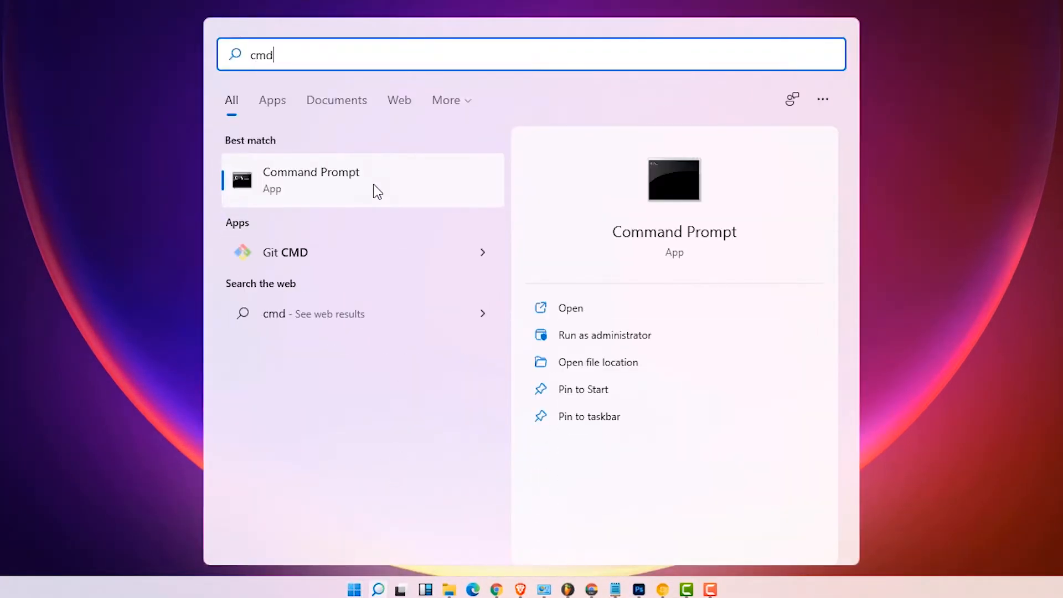
{"action": "right_click", "coordinate": [310, 179]}
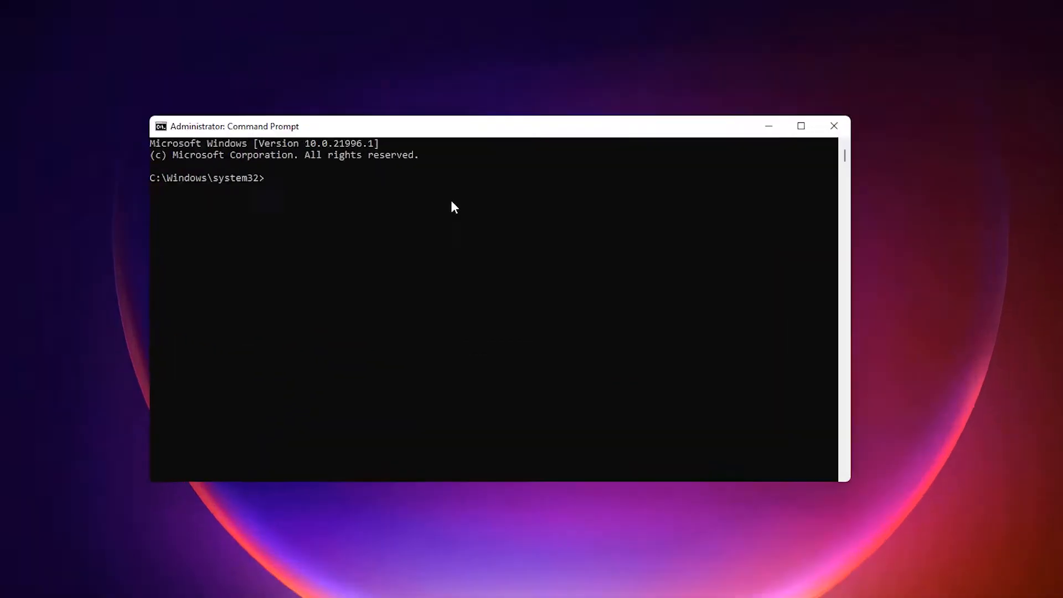
Run java -version, confirm Java 16.0.1, and close the Command Prompt window
{"action": "type", "text": "java"}
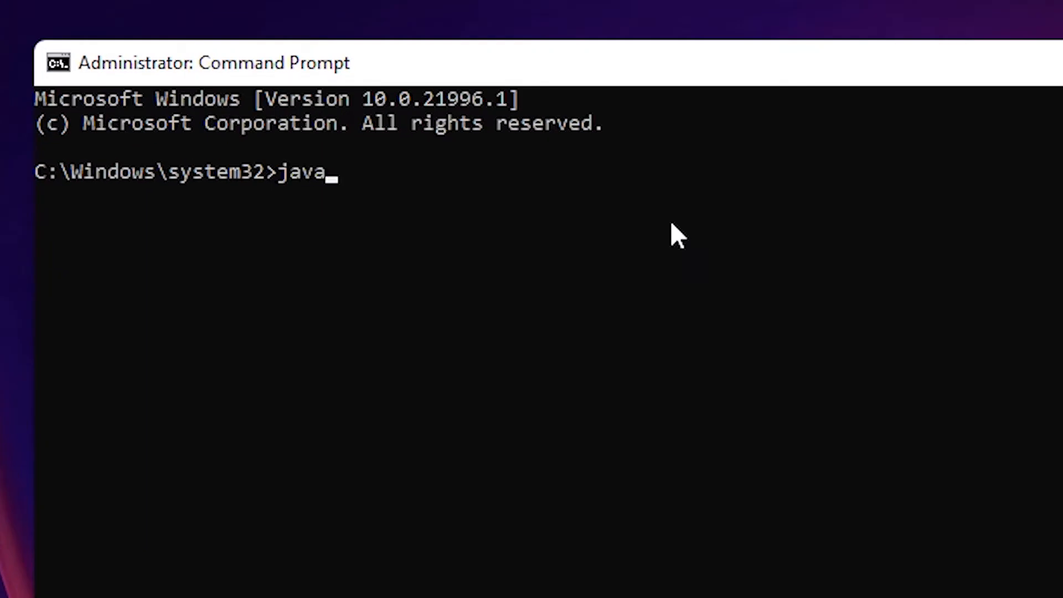
{"action": "type", "text": "-"}
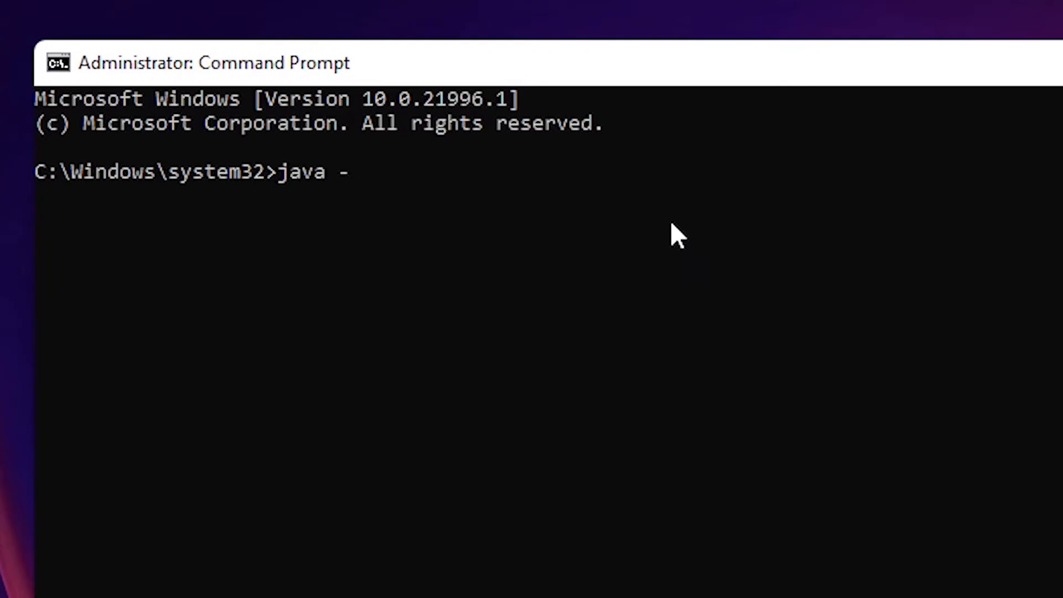
{"action": "type", "text": "vers"}
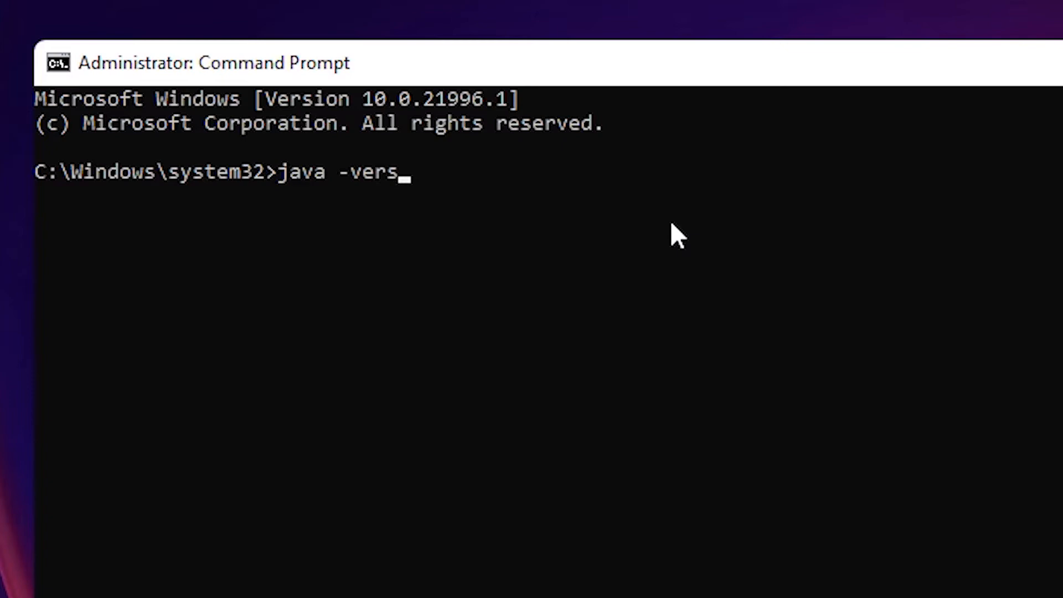
{"action": "key", "text": "Enter"}
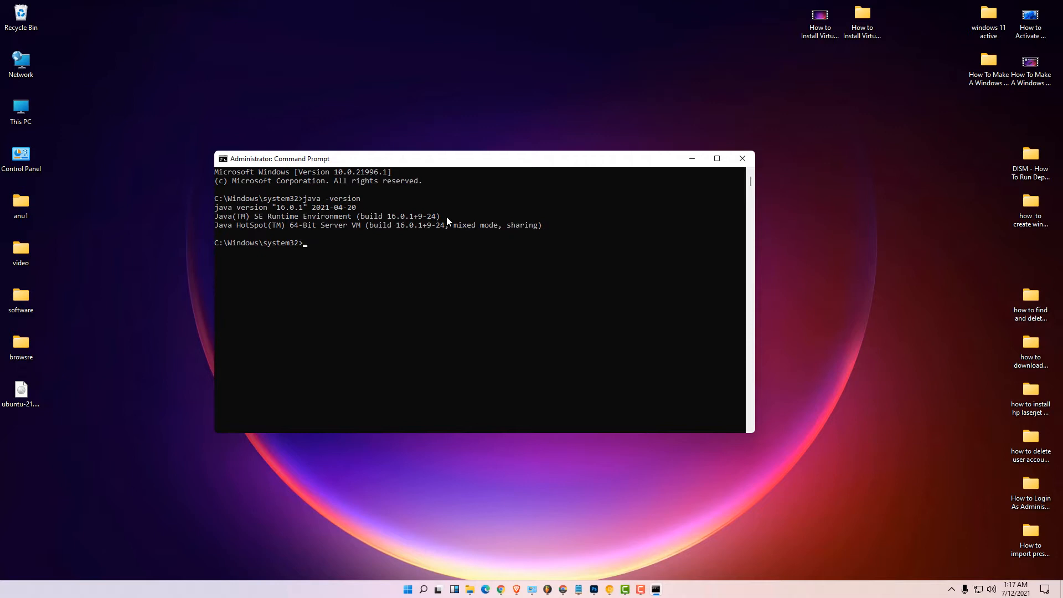
{"action": "mouse_move", "coordinate": [285, 225]}
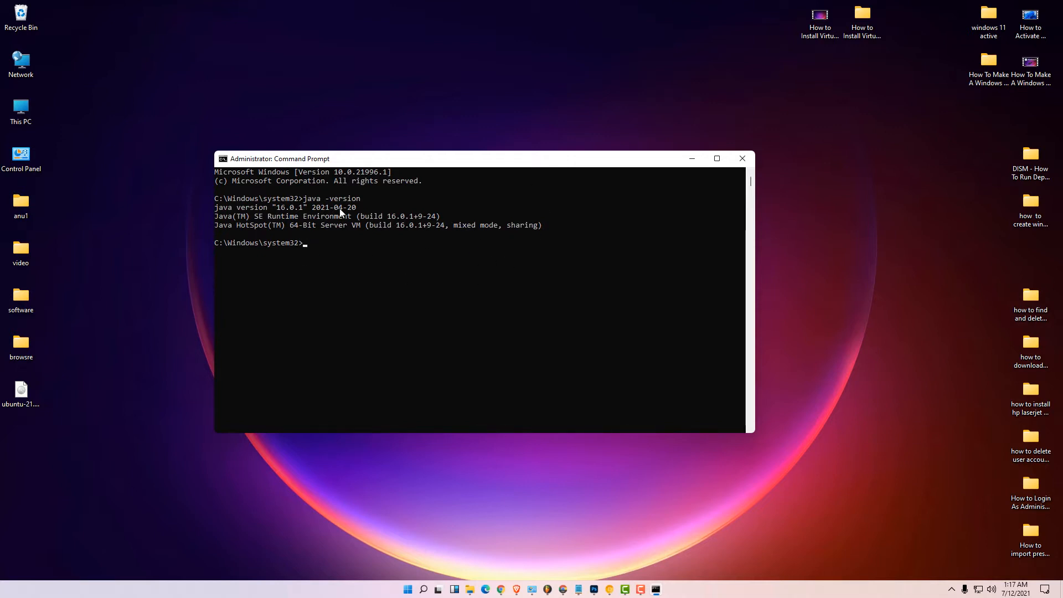
{"action": "left_click", "coordinate": [741, 159]}
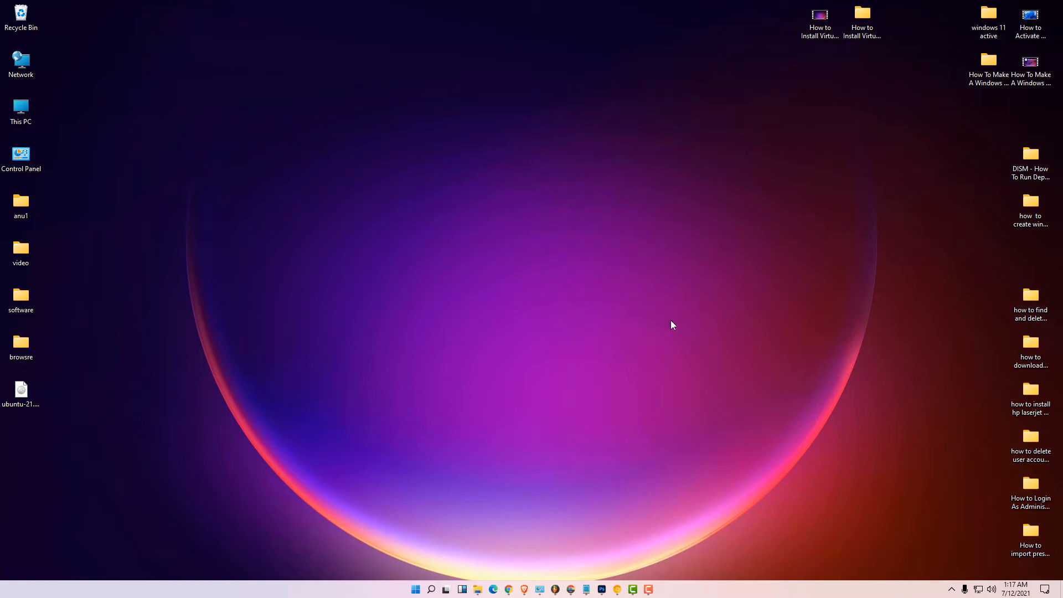
{"action": "mouse_move", "coordinate": [572, 589]}
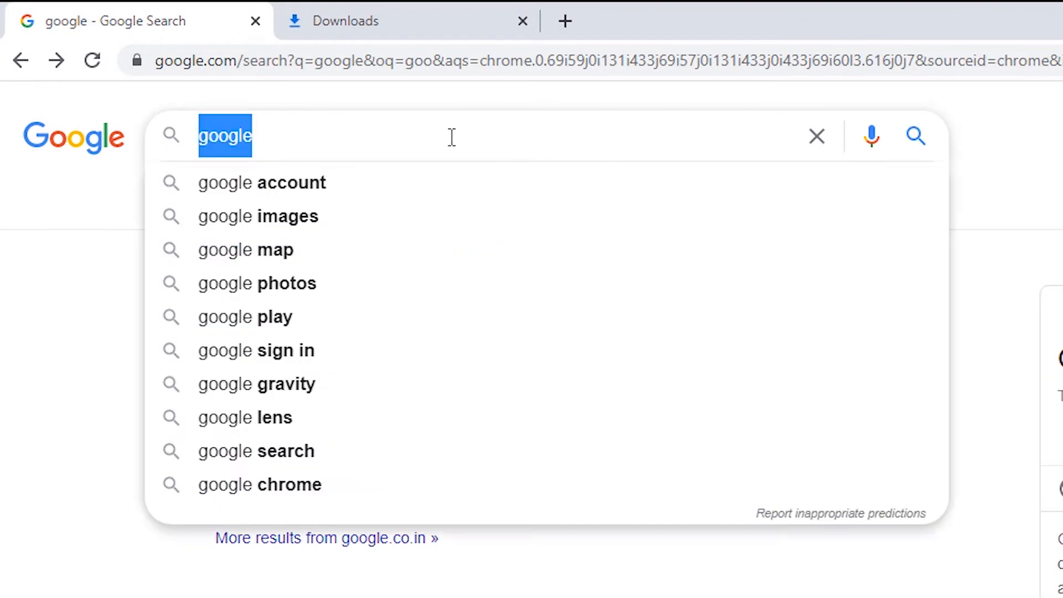
Search Google for maven and open the Apache Maven welcome page in its tab
{"action": "type", "text": "maven"}
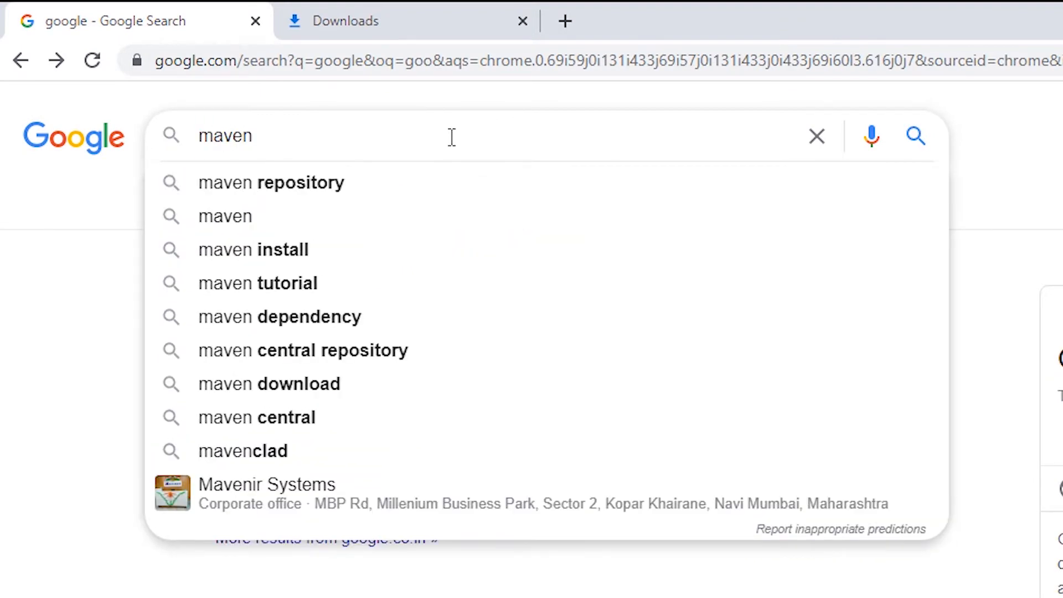
{"action": "key", "text": "Enter"}
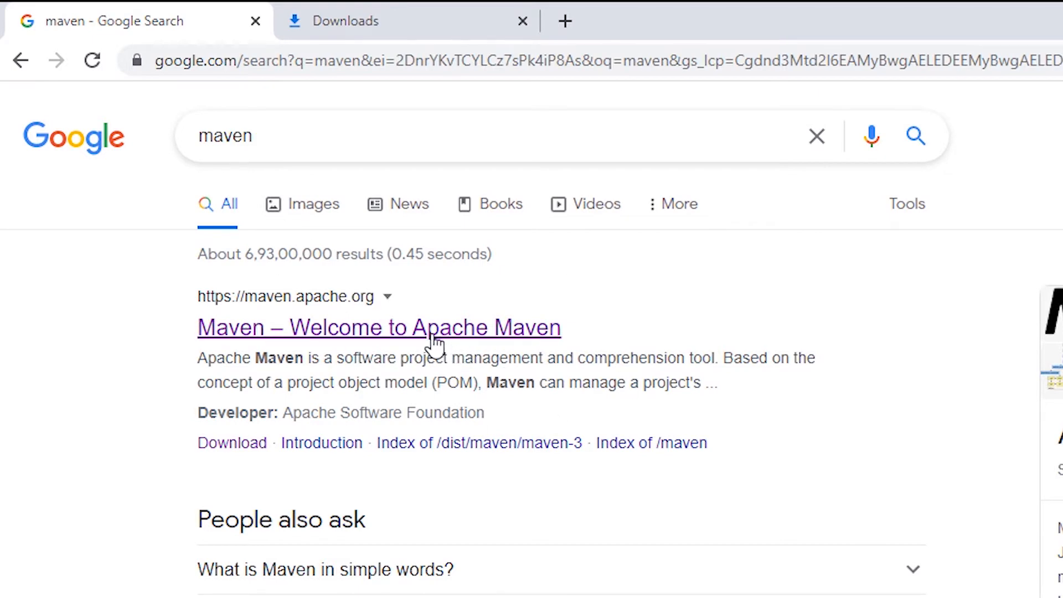
{"action": "left_click", "coordinate": [379, 327]}
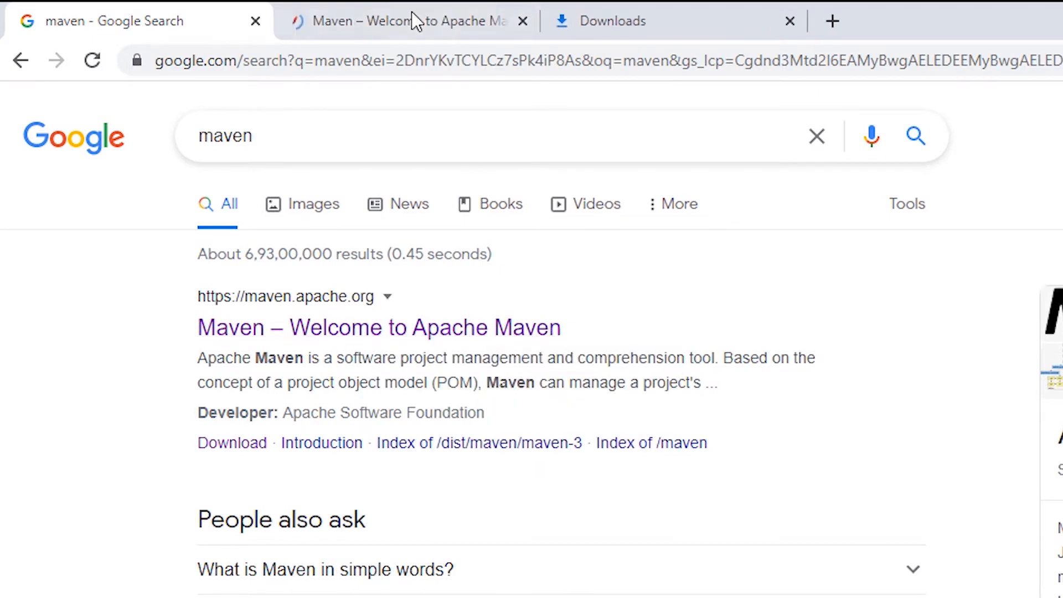
{"action": "left_click", "coordinate": [407, 20]}
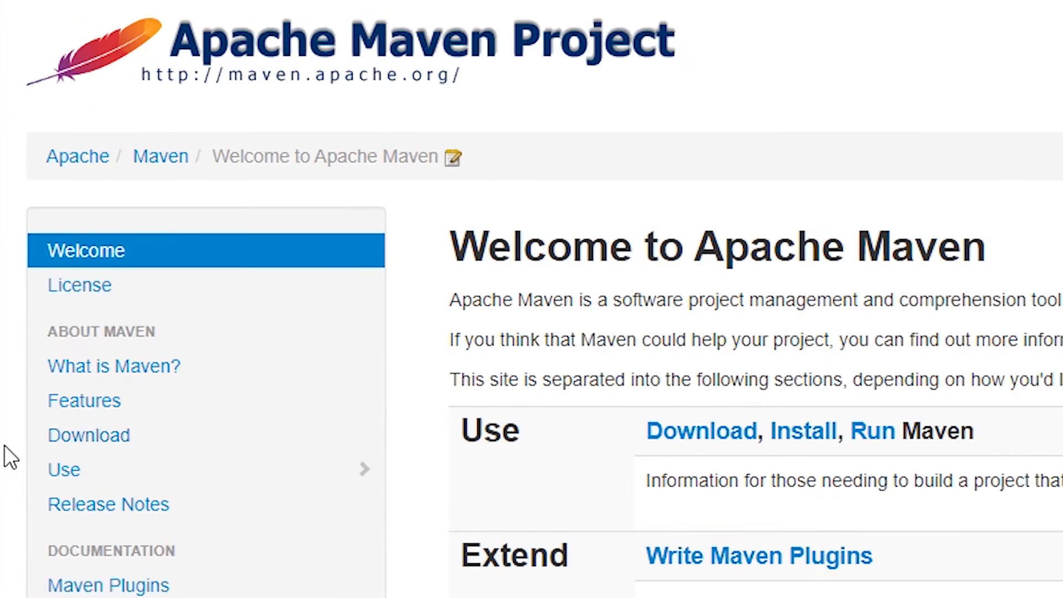
Download apache-maven-3.8.1-bin.zip from the Maven download page
{"action": "left_click", "coordinate": [88, 434]}
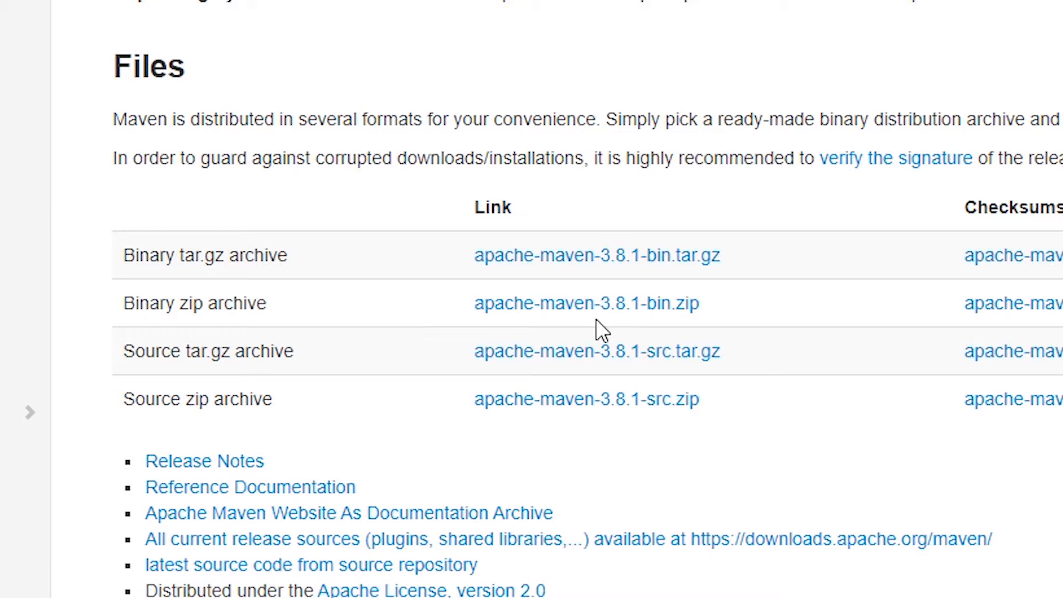
{"action": "mouse_move", "coordinate": [435, 310]}
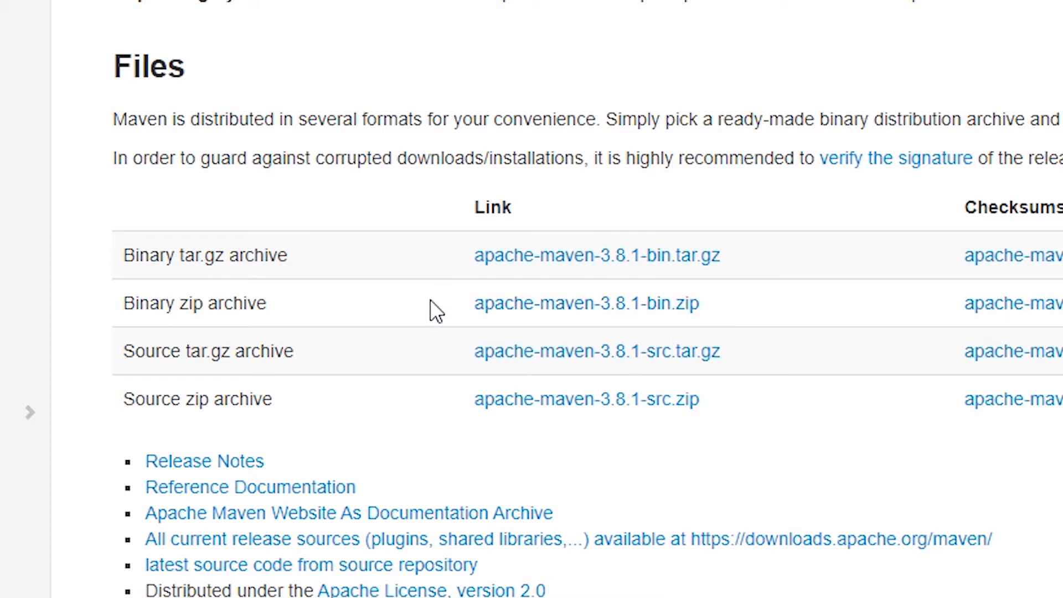
{"action": "mouse_move", "coordinate": [597, 332]}
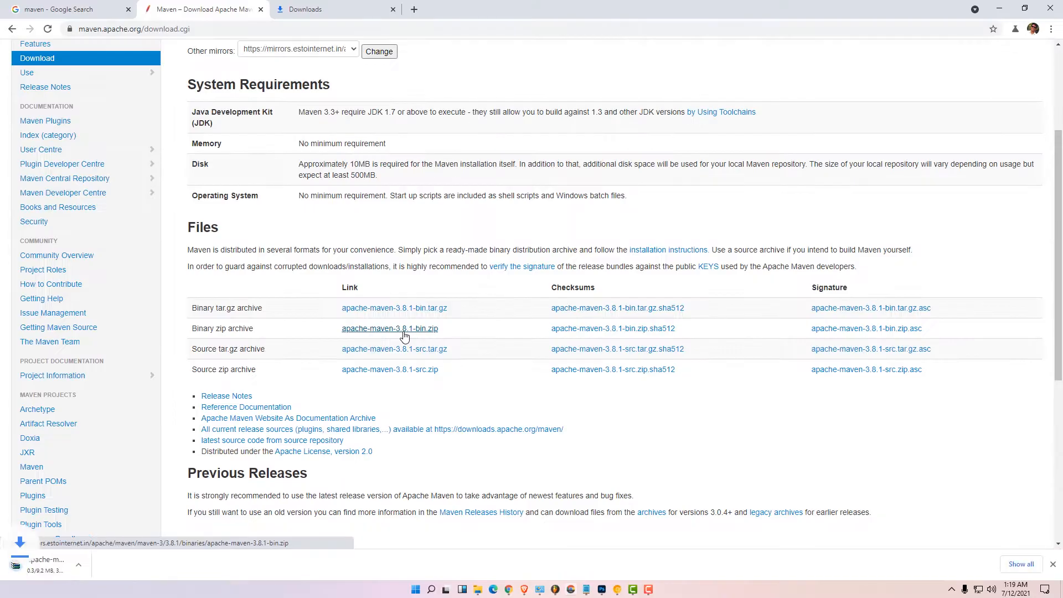
{"action": "left_click", "coordinate": [332, 9]}
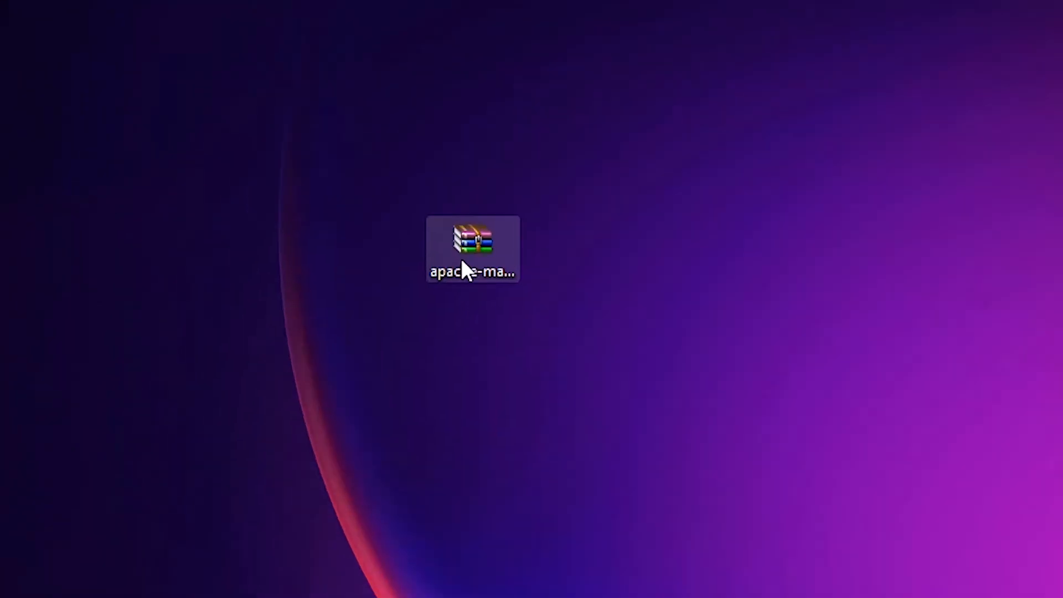
Extract the Maven archive with WinRAR into an apache-maven-3.8.1-bin folder on the desktop
{"action": "right_click", "coordinate": [473, 250]}
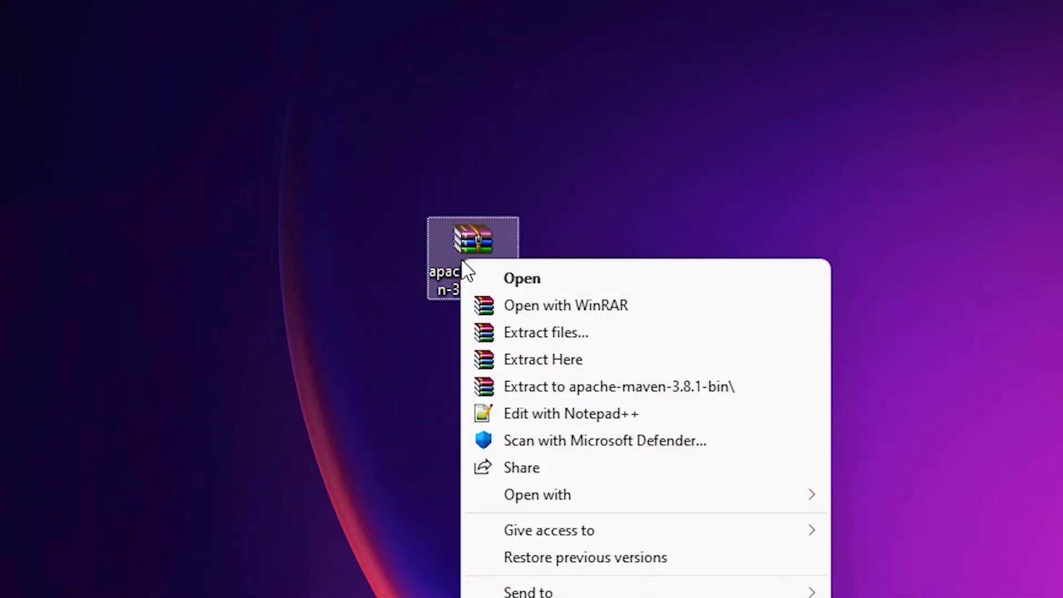
{"action": "left_click", "coordinate": [546, 332]}
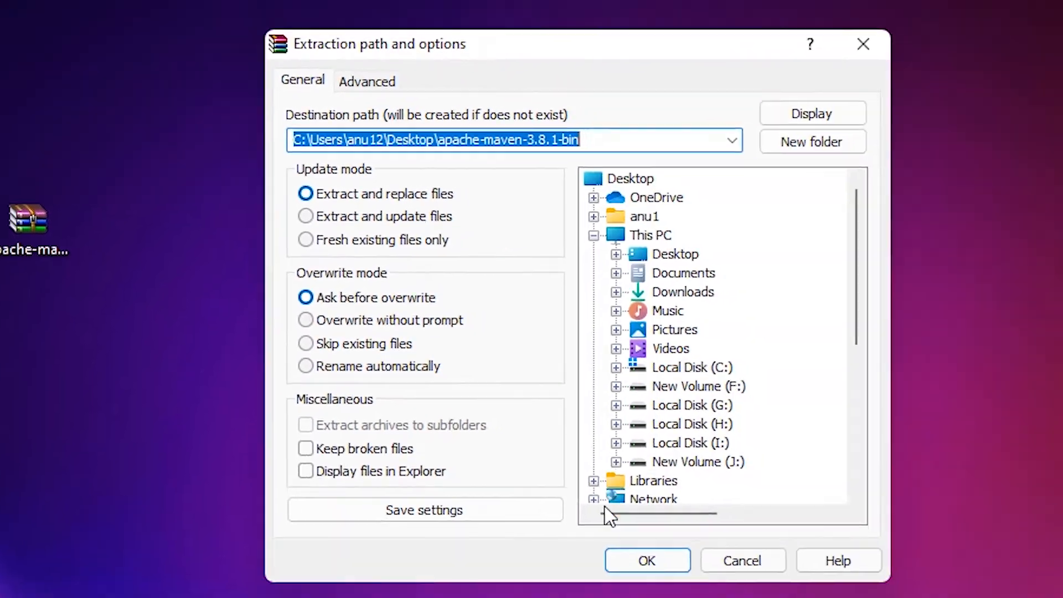
{"action": "left_click", "coordinate": [646, 561]}
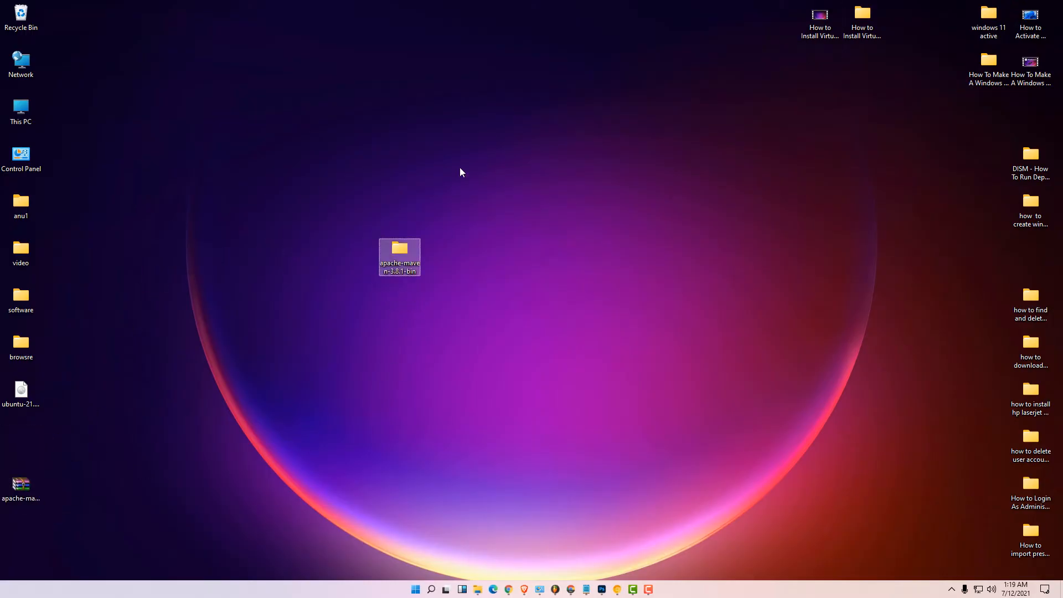
{"action": "double_click", "coordinate": [400, 252]}
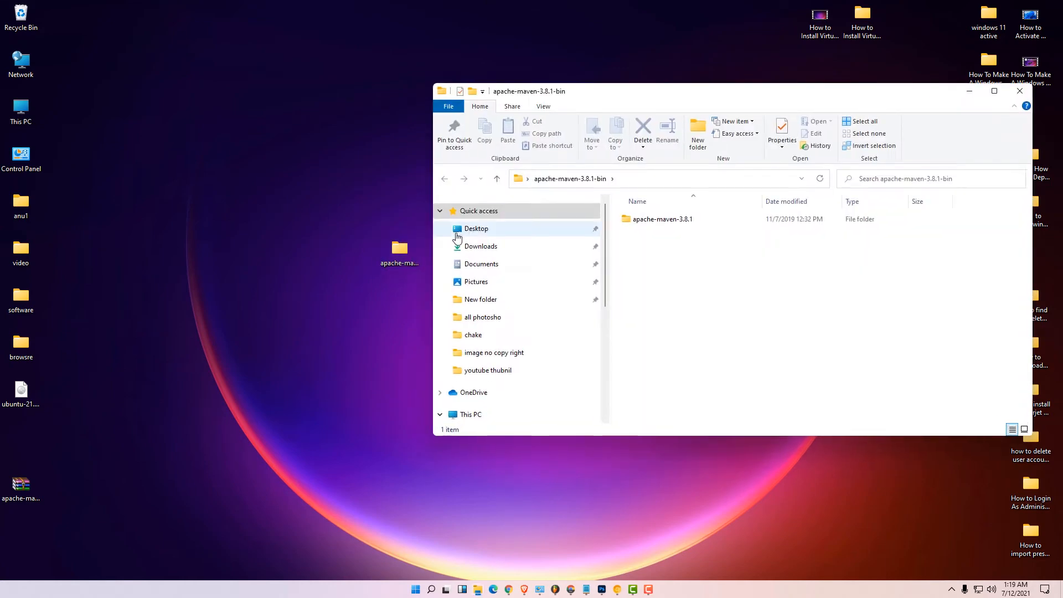
{"action": "double_click", "coordinate": [663, 220]}
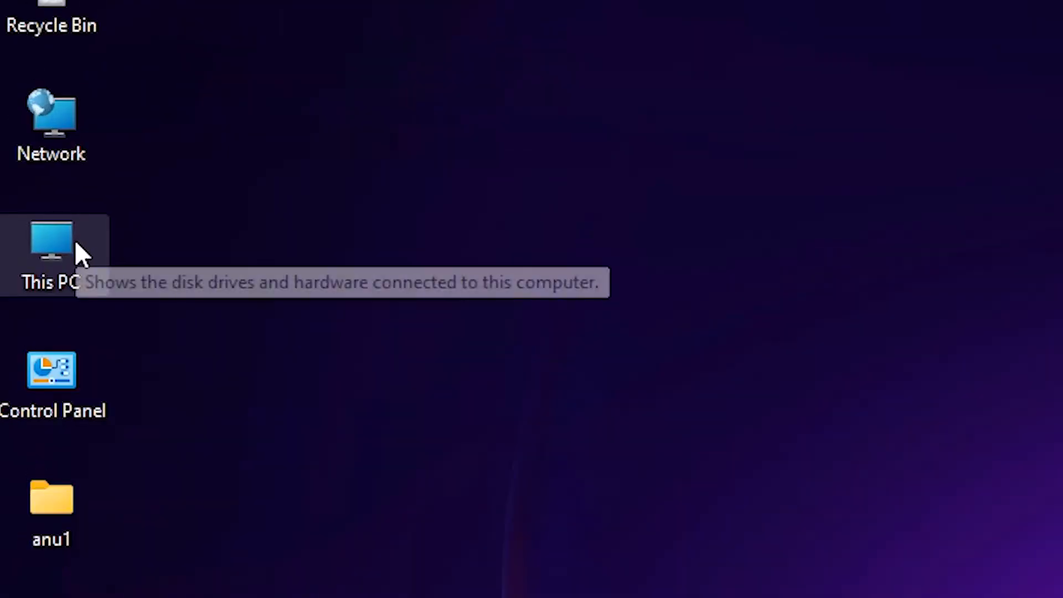
Paste the apache-maven-3.8.1-bin folder into the root of Local Disk (C:)
{"action": "double_click", "coordinate": [50, 242]}
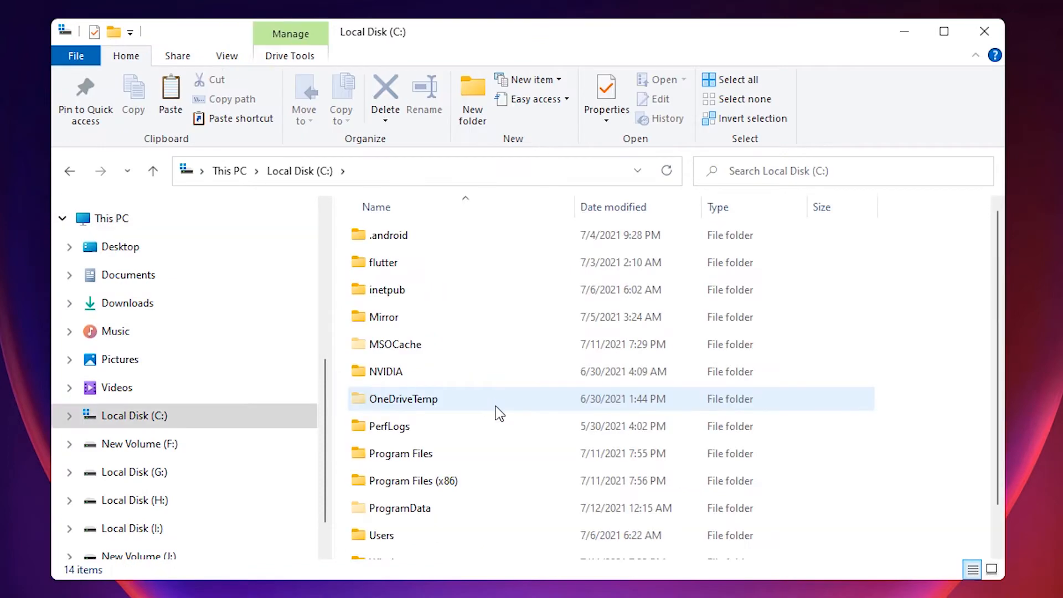
{"action": "scroll", "scroll_direction": "down", "scroll_amount": 3}
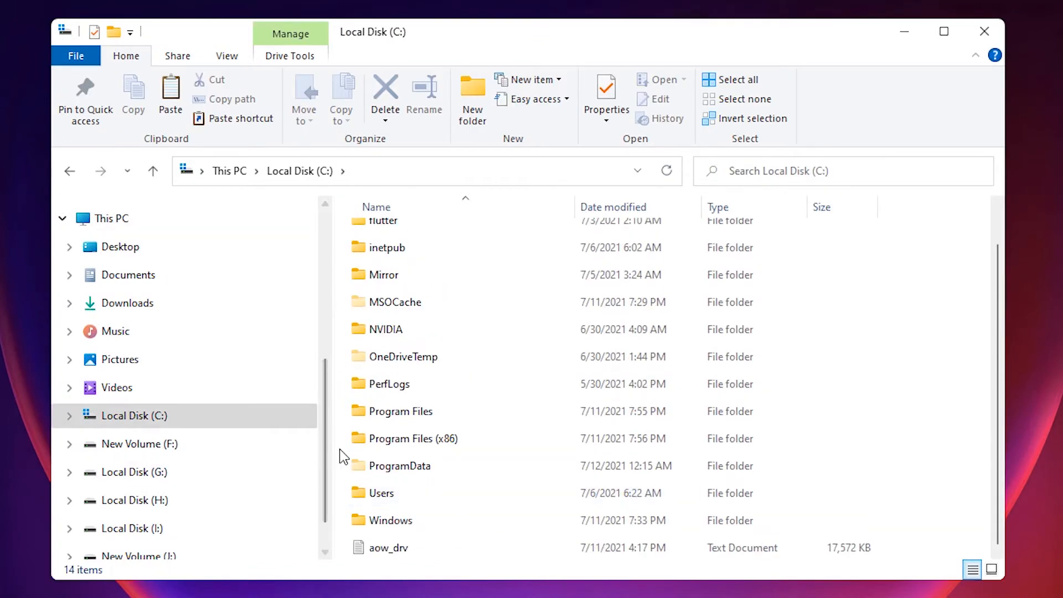
{"action": "right_click", "coordinate": [342, 454]}
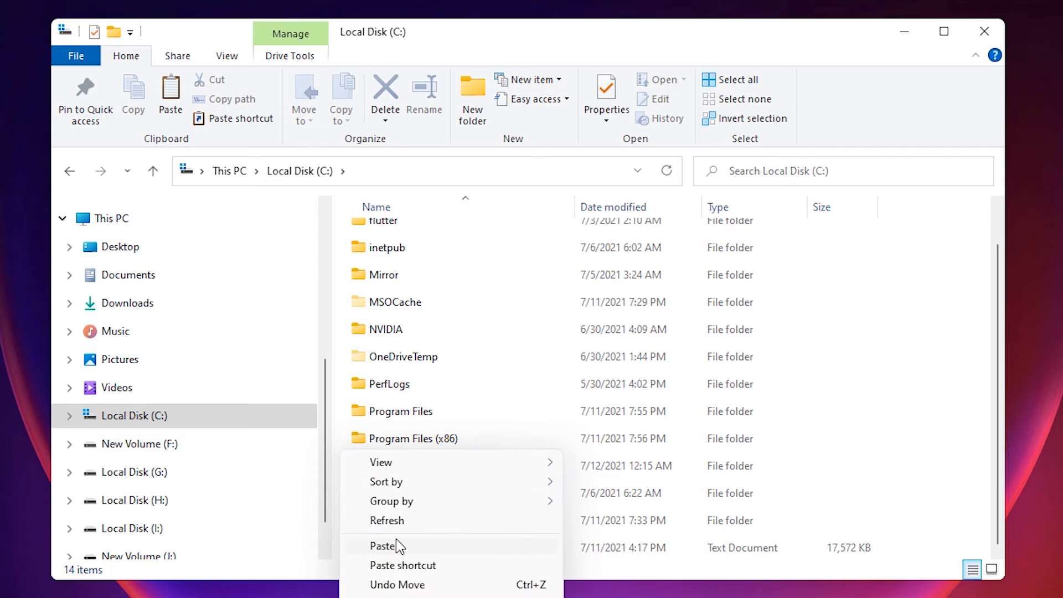
{"action": "left_click", "coordinate": [384, 546]}
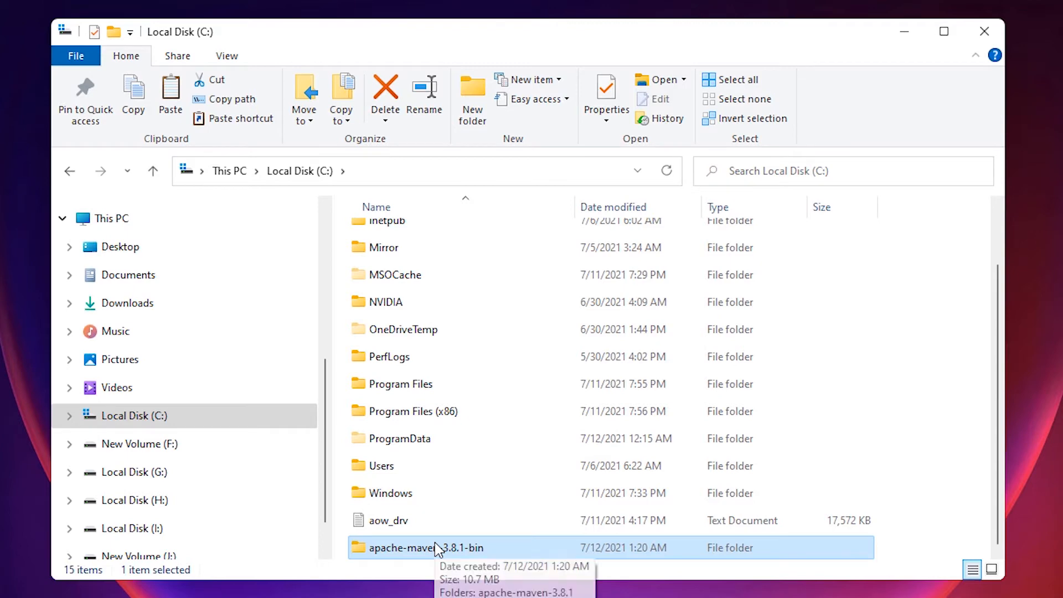
Browse into C:\apache-maven-3.8.1-bin\apache-maven-3.8.1 and select its path in the address bar
{"action": "double_click", "coordinate": [425, 547]}
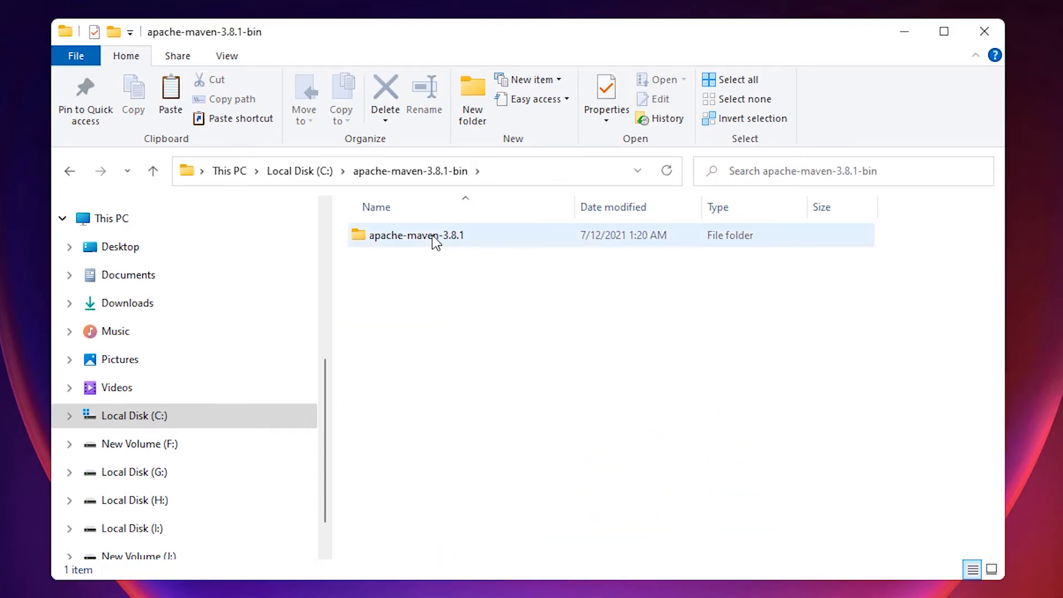
{"action": "double_click", "coordinate": [416, 235]}
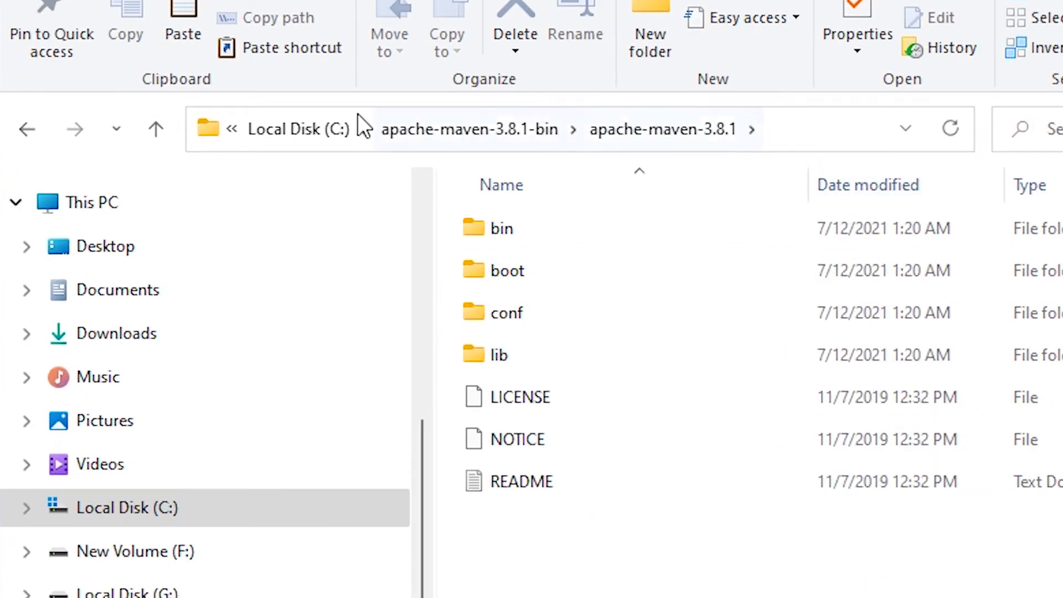
{"action": "left_click", "coordinate": [467, 129]}
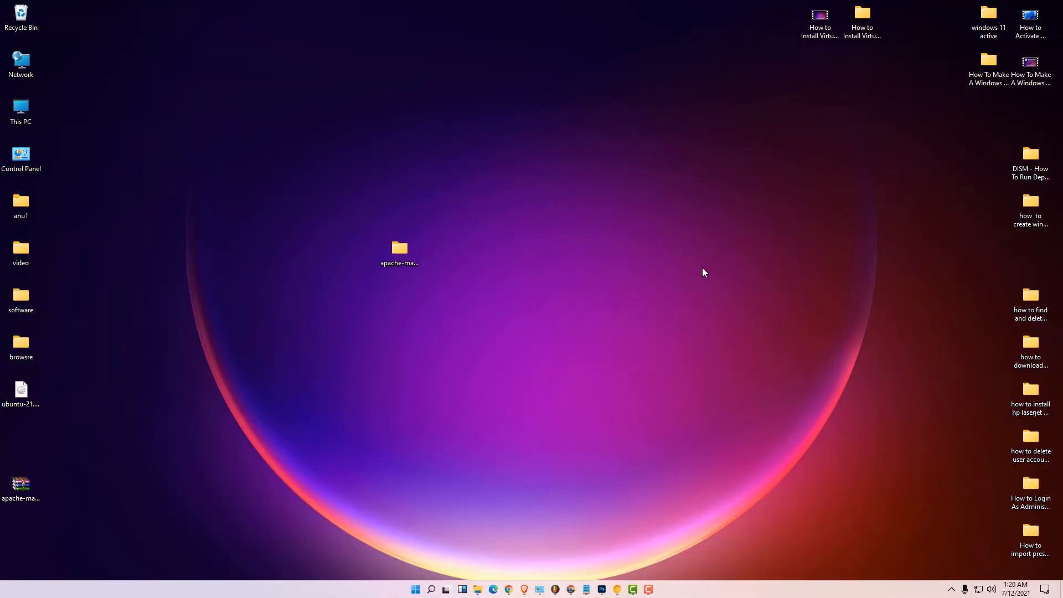
{"action": "mouse_move", "coordinate": [617, 345]}
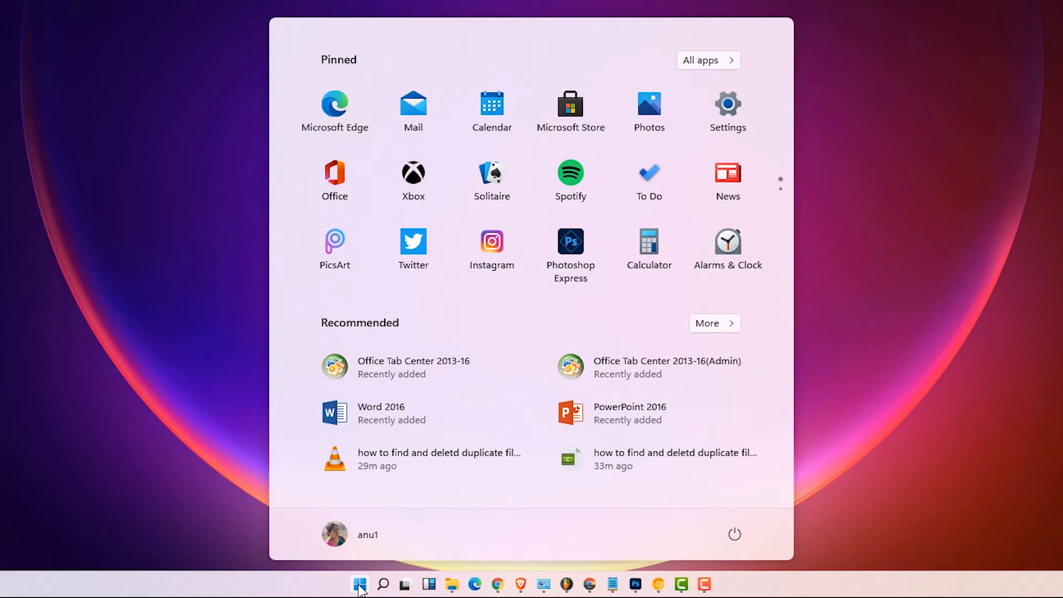
Search Start for 'edit the system environment variables' to reach System Properties
{"action": "type", "text": "edit the system environment variables"}
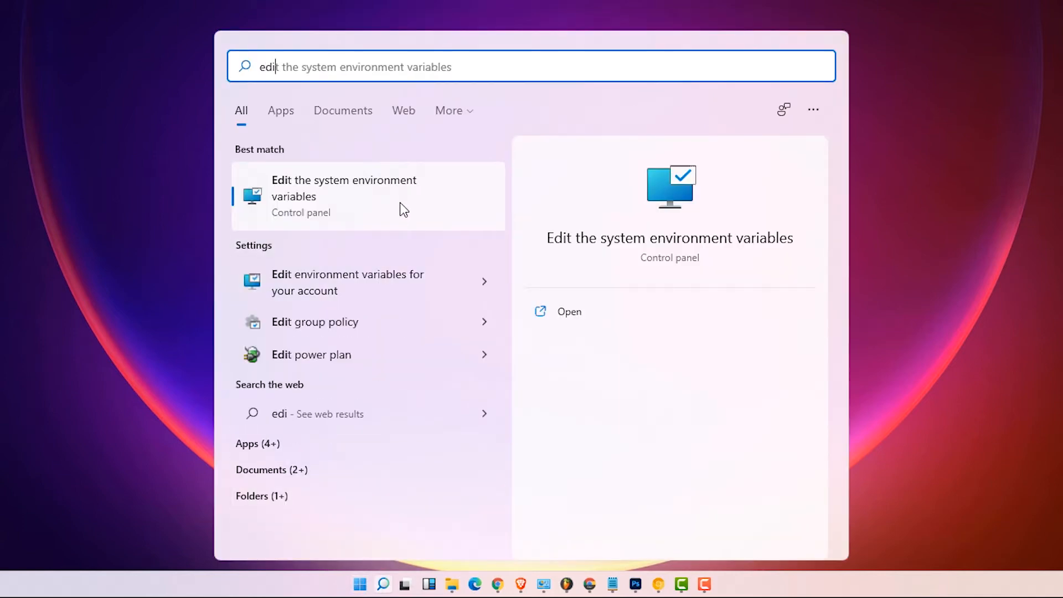
{"action": "left_click", "coordinate": [343, 188]}
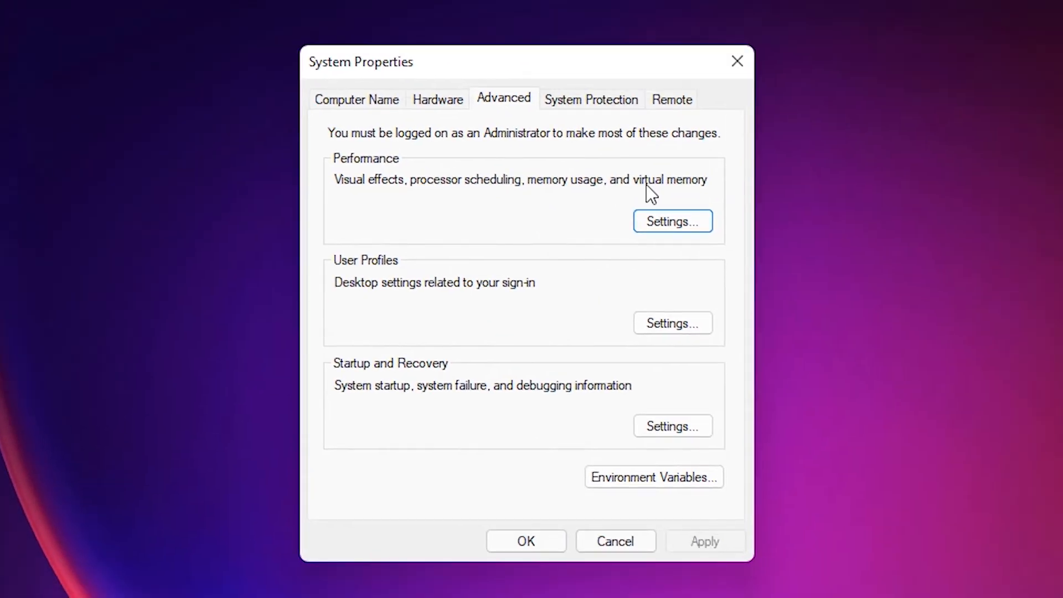
Create system variable MAVEN_HOME with the pasted value C:\apache-maven-3.8.1-bin\apache-maven-3.8.1
{"action": "left_click", "coordinate": [654, 476]}
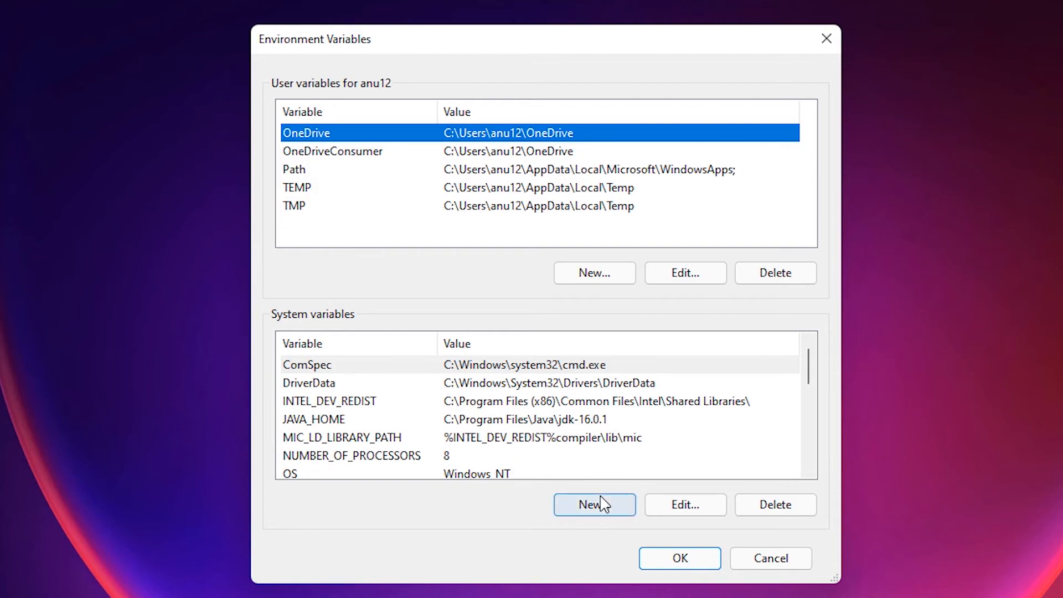
{"action": "left_click", "coordinate": [594, 506]}
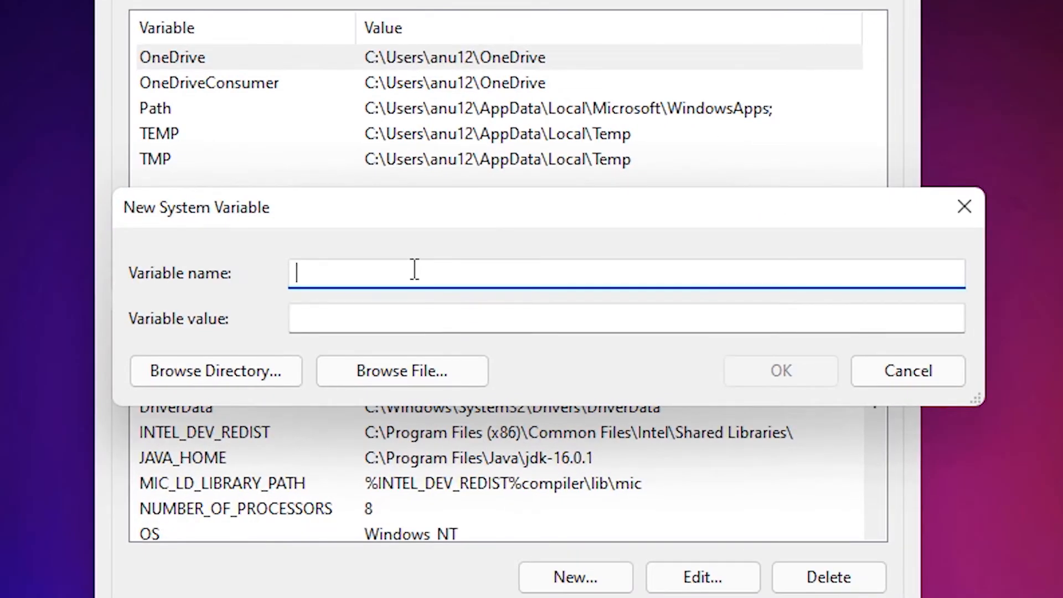
{"action": "type", "text": "MAV"}
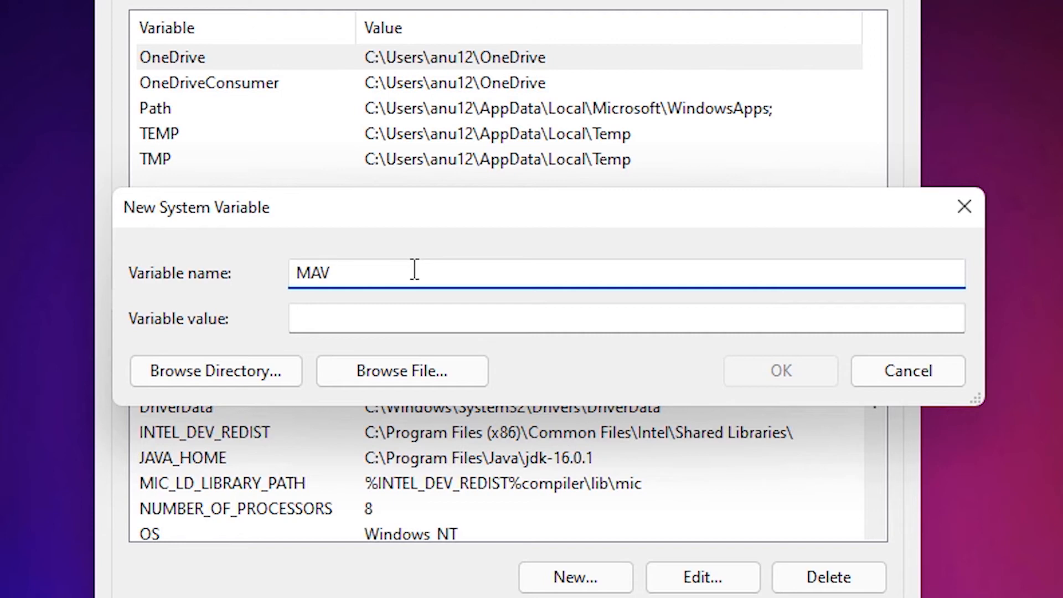
{"action": "type", "text": "E"}
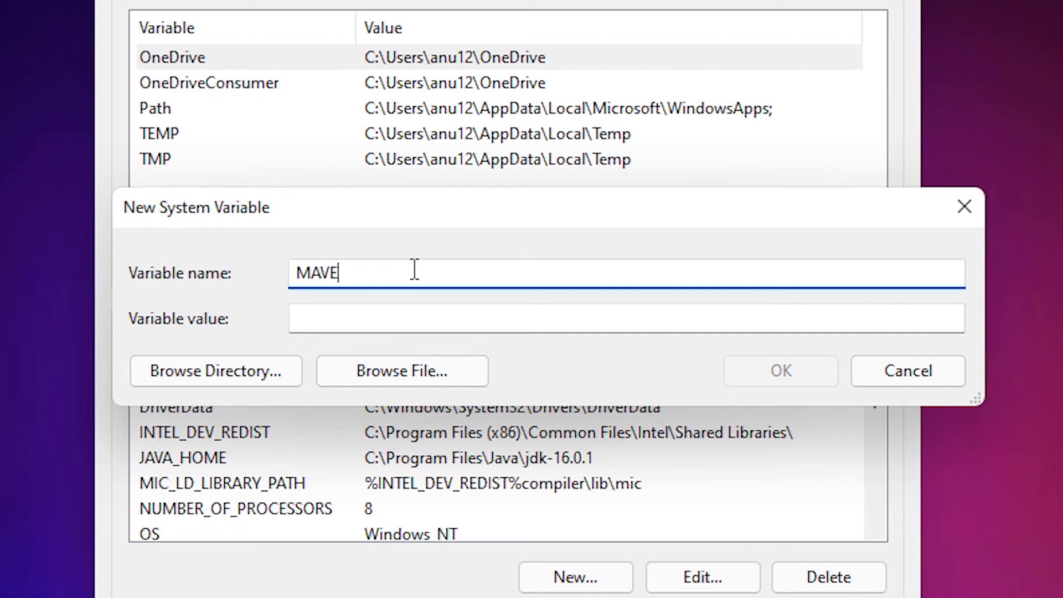
{"action": "type", "text": "N_"}
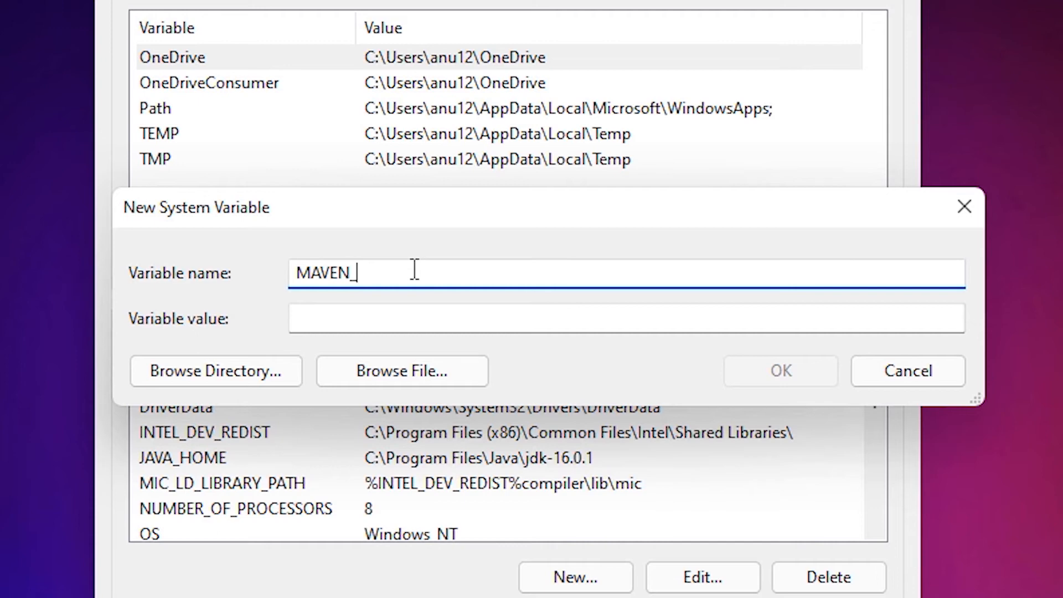
{"action": "type", "text": "HO"}
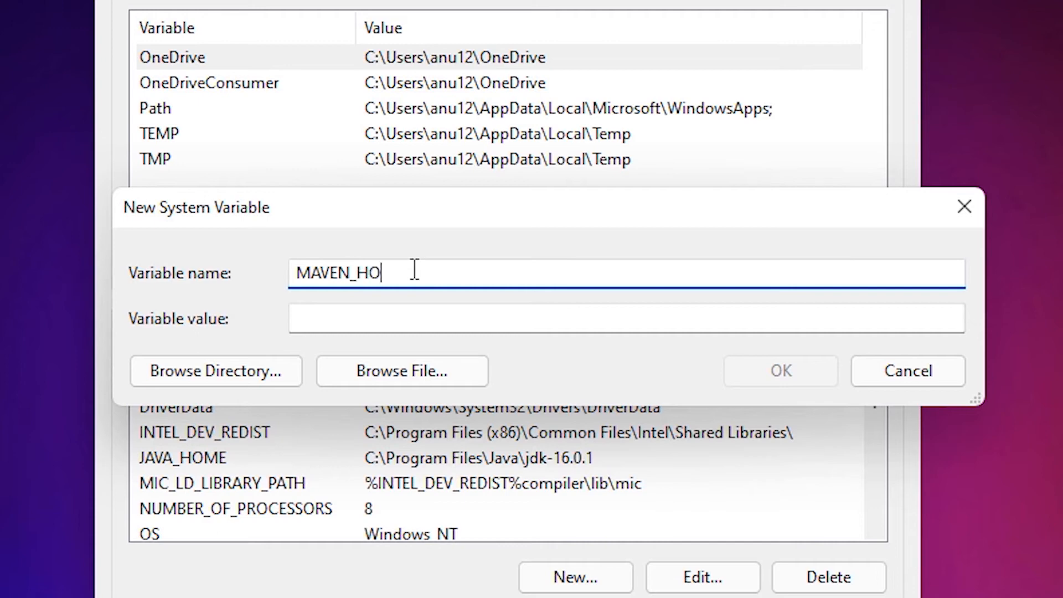
{"action": "type", "text": "ME"}
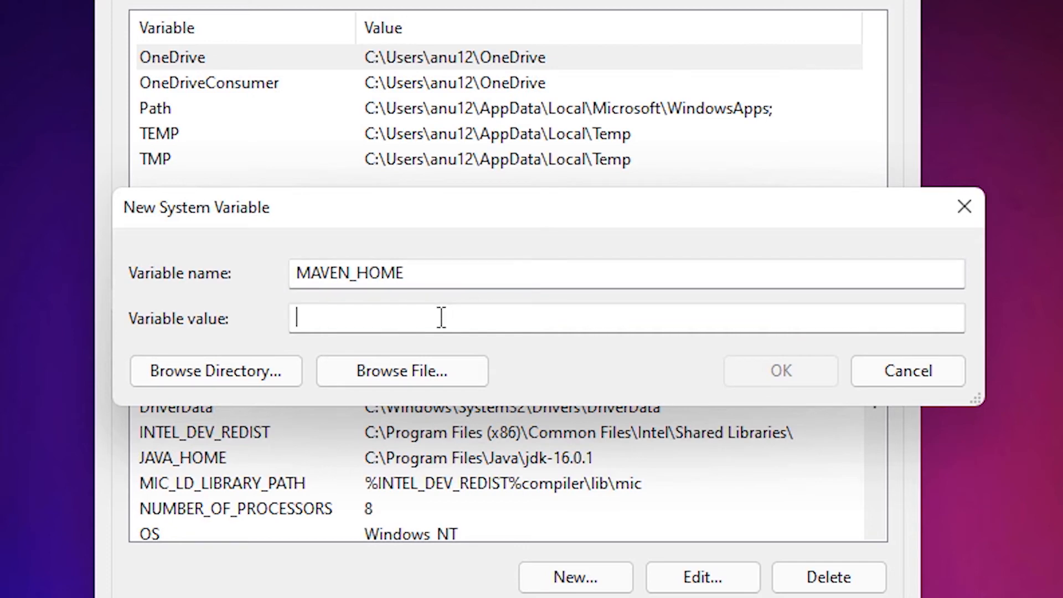
{"action": "right_click", "coordinate": [441, 318]}
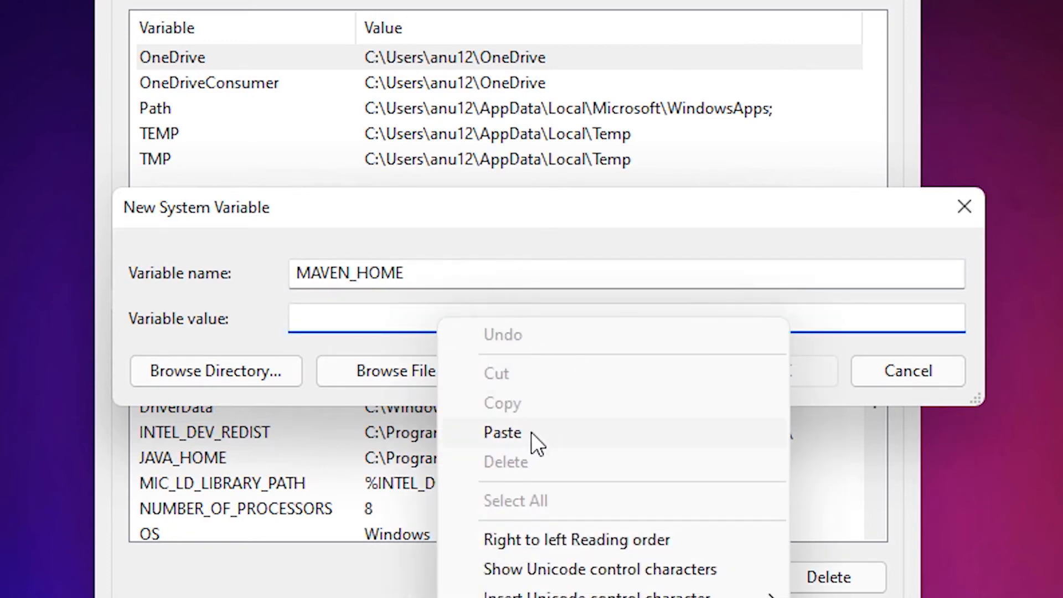
{"action": "left_click", "coordinate": [503, 433]}
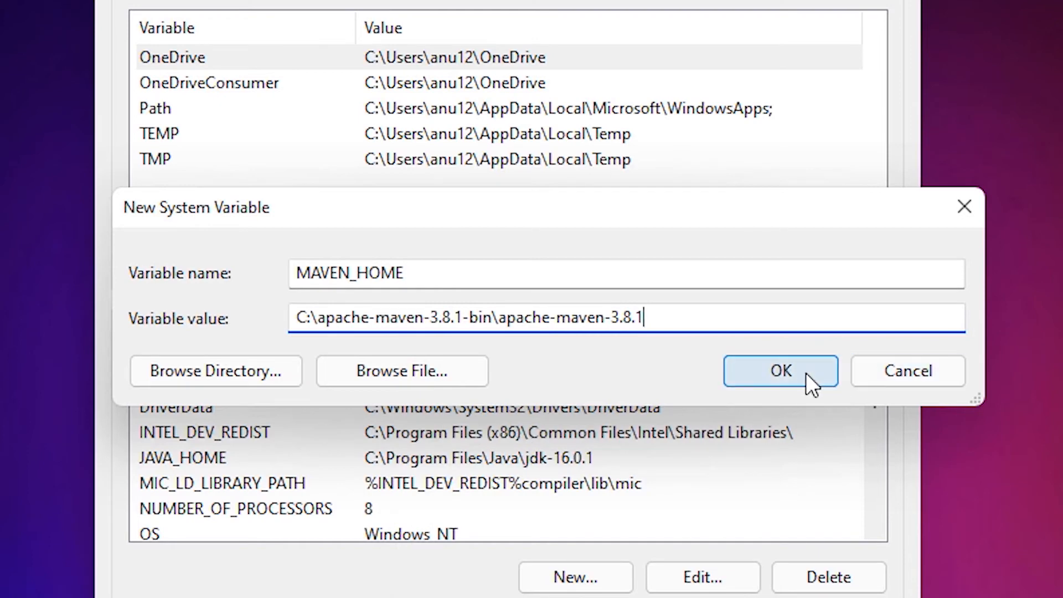
{"action": "left_click", "coordinate": [780, 371]}
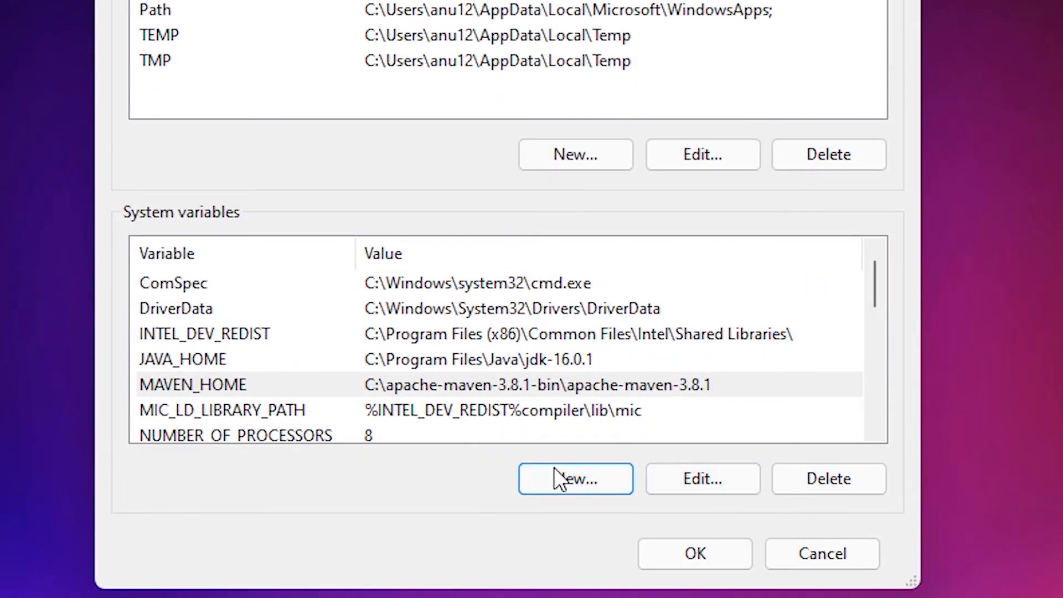
Create system variable M2_HOME with value C:\apache-maven-3.8.1-bin\apache-maven-3.8.1
{"action": "left_click", "coordinate": [575, 479]}
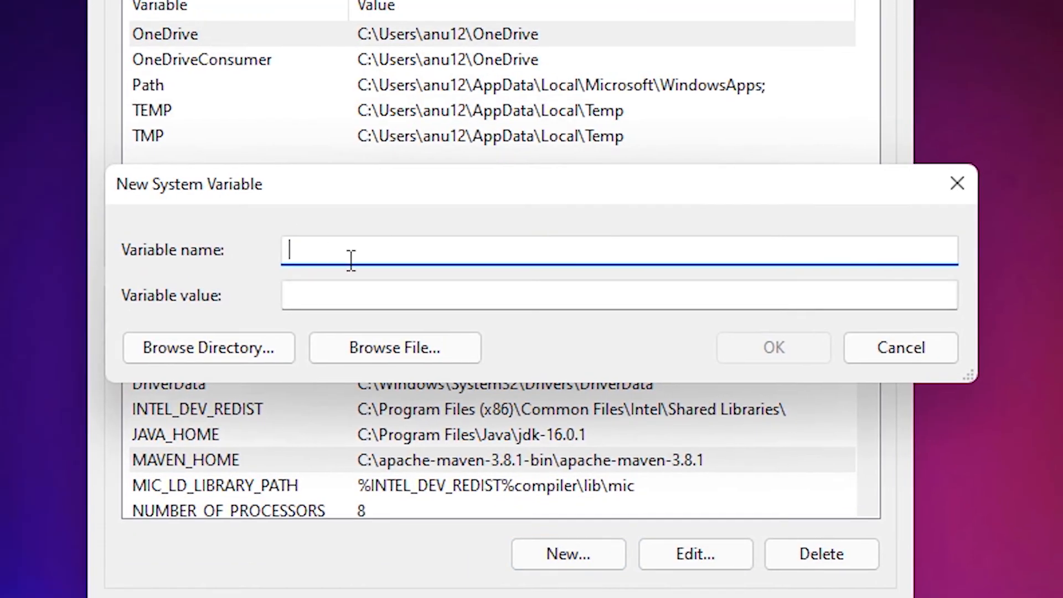
{"action": "type", "text": "M"}
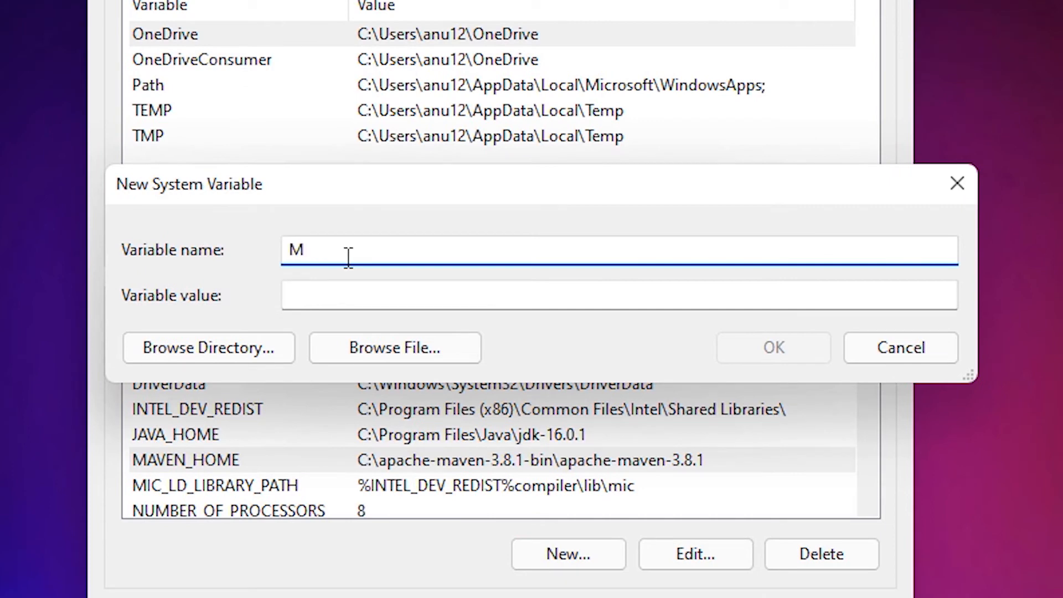
{"action": "type", "text": "2_HOME"}
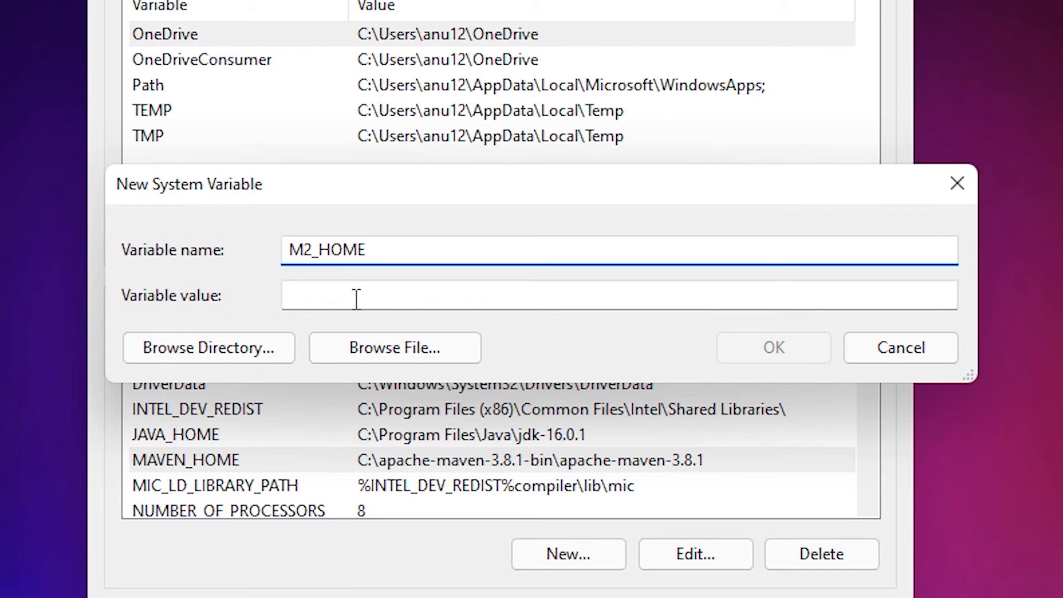
{"action": "type", "text": "C:\\apache-maven-3.8.1-bin\\apache-maven-3.8.1"}
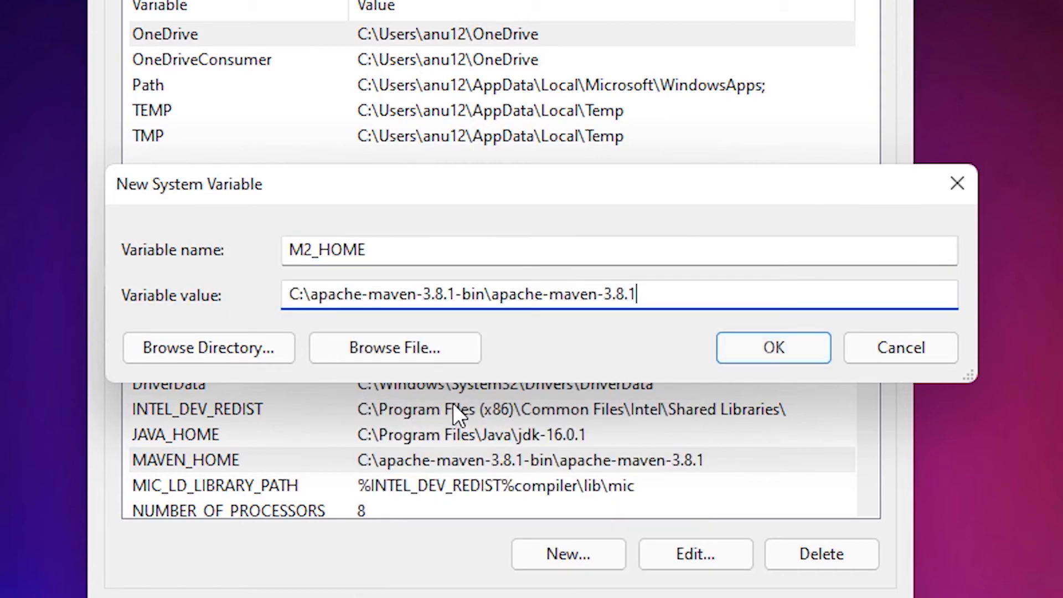
{"action": "left_click", "coordinate": [772, 347]}
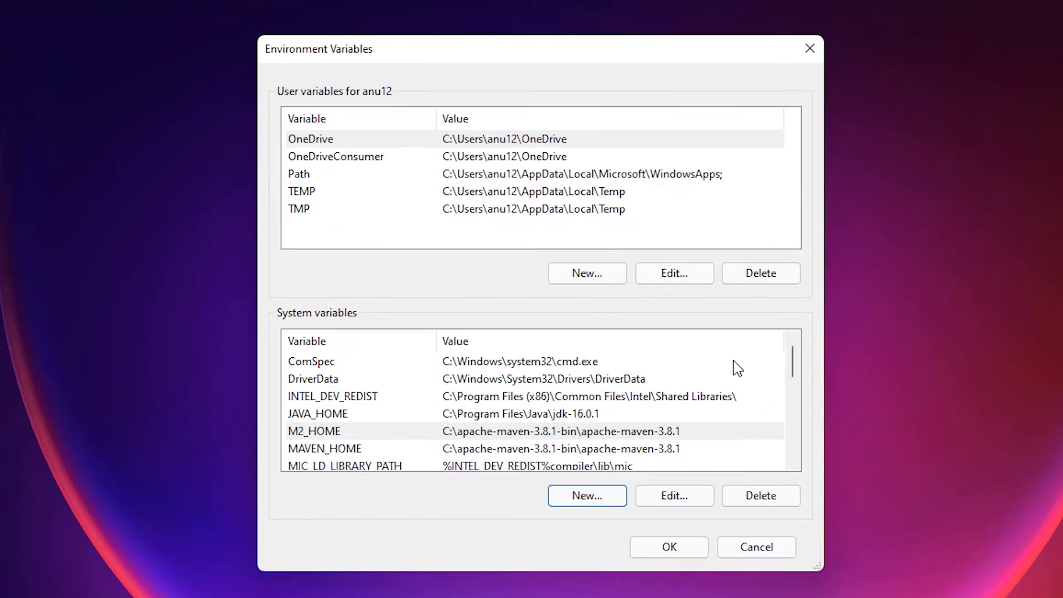
{"action": "mouse_move", "coordinate": [629, 453]}
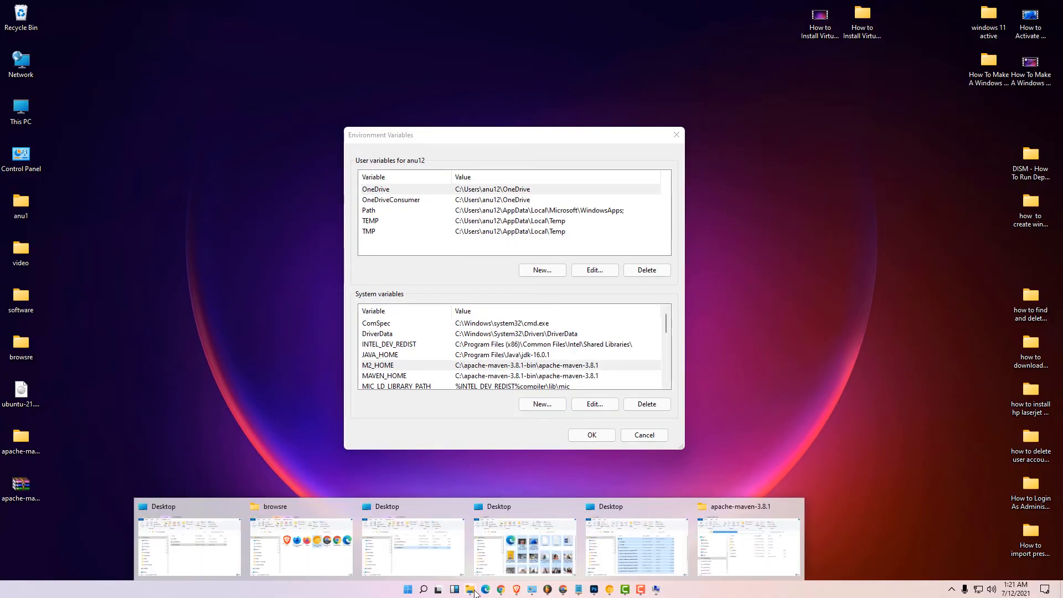
Browse into the bin folder inside apache-maven-3.8.1 in File Explorer
{"action": "left_click", "coordinate": [748, 546]}
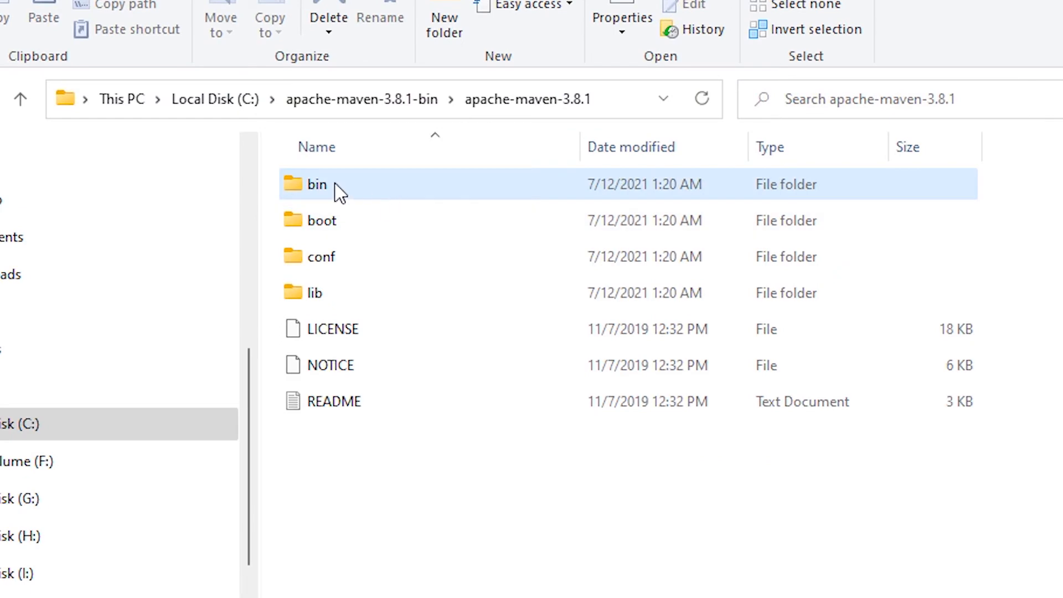
{"action": "mouse_move", "coordinate": [317, 183]}
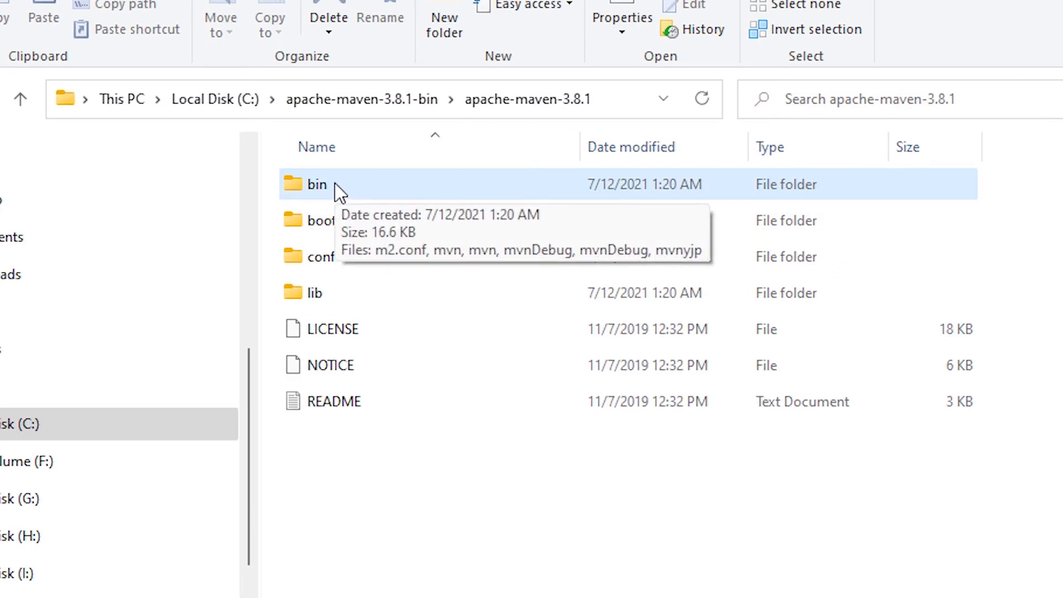
{"action": "double_click", "coordinate": [316, 183]}
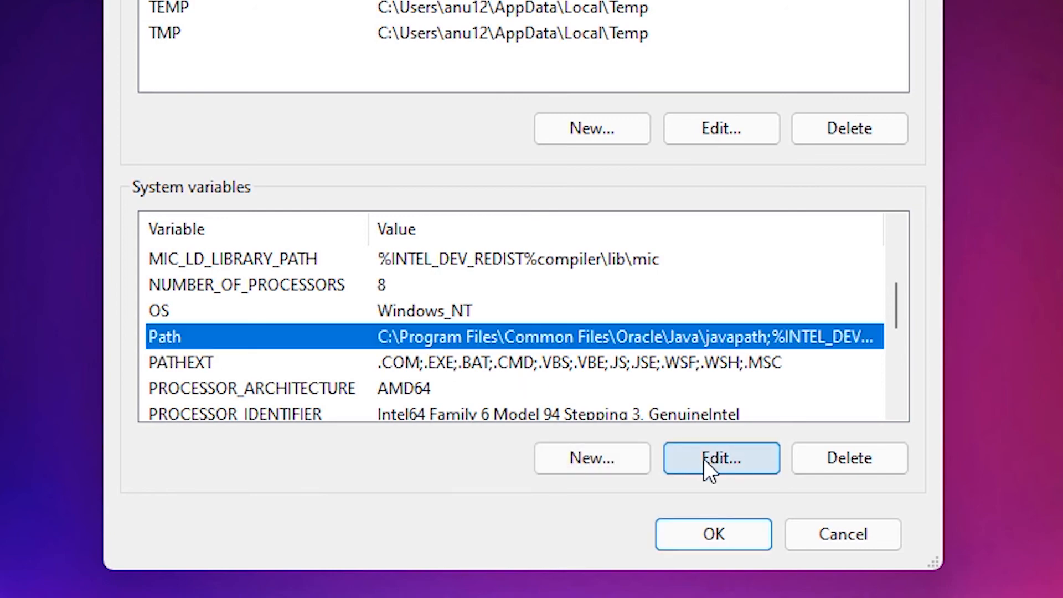
Add the Maven bin folder as a new Path entry and confirm all environment variable dialogs
{"action": "left_click", "coordinate": [721, 458]}
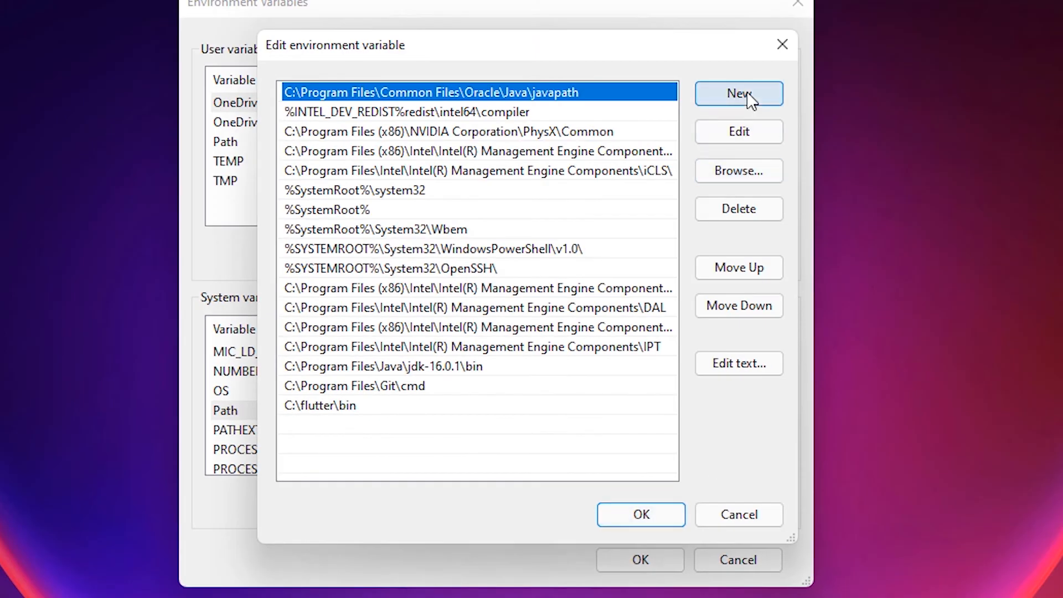
{"action": "left_click", "coordinate": [739, 94]}
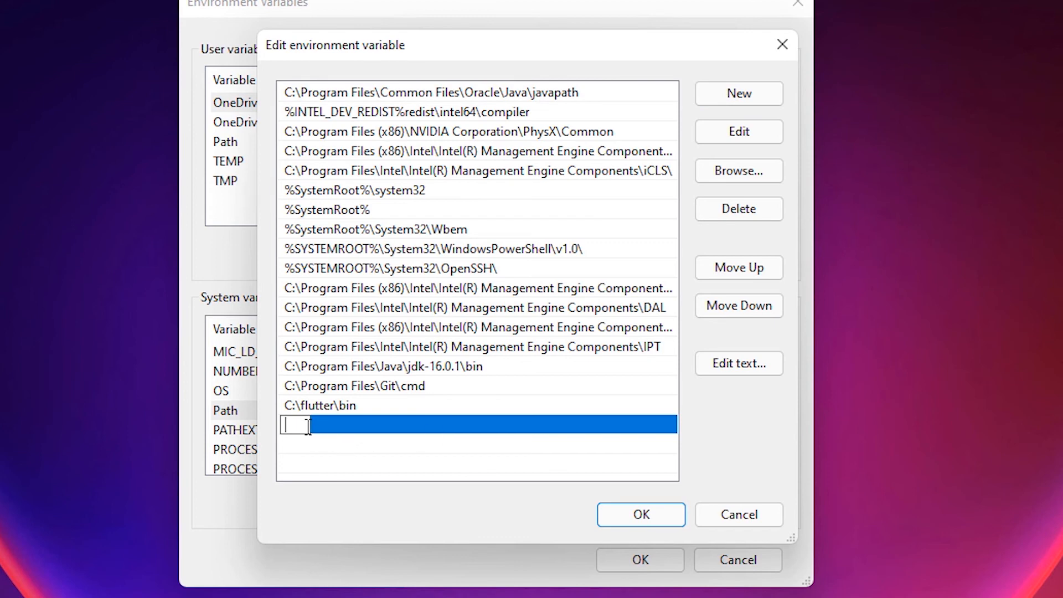
{"action": "right_click", "coordinate": [306, 425]}
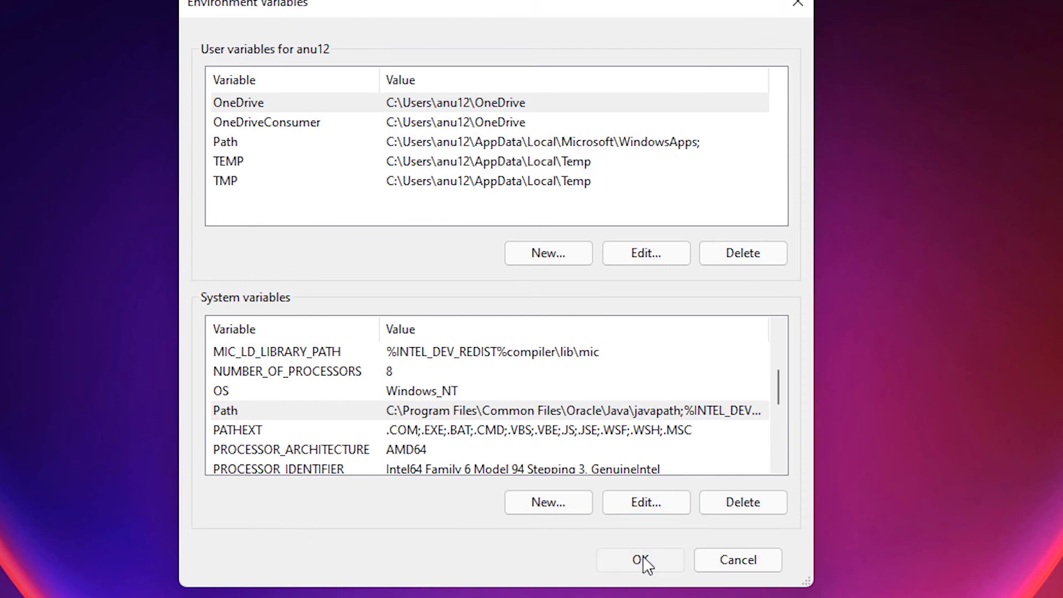
{"action": "left_click", "coordinate": [639, 560]}
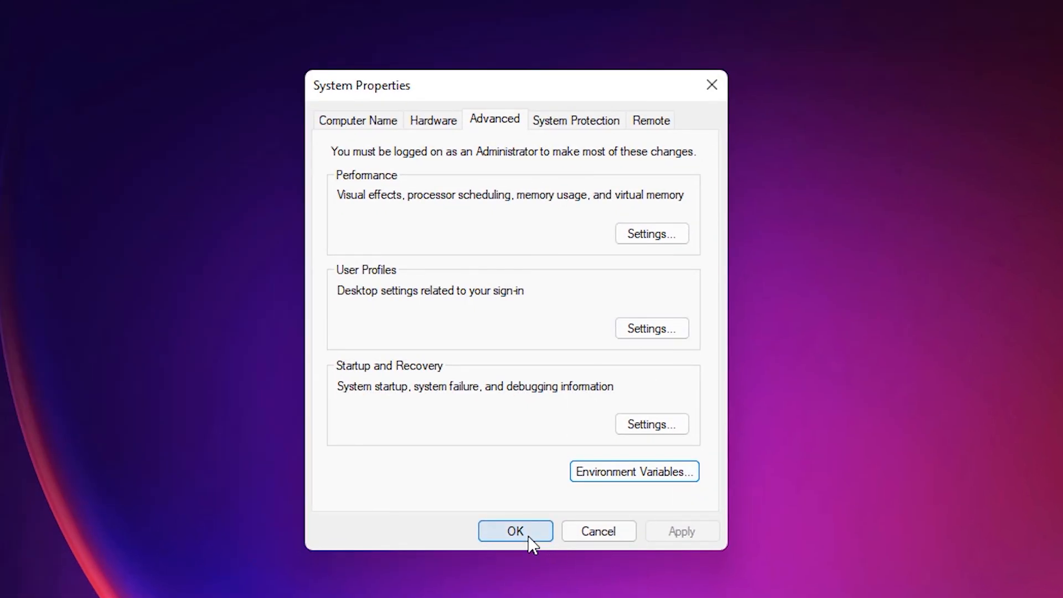
{"action": "left_click", "coordinate": [515, 531]}
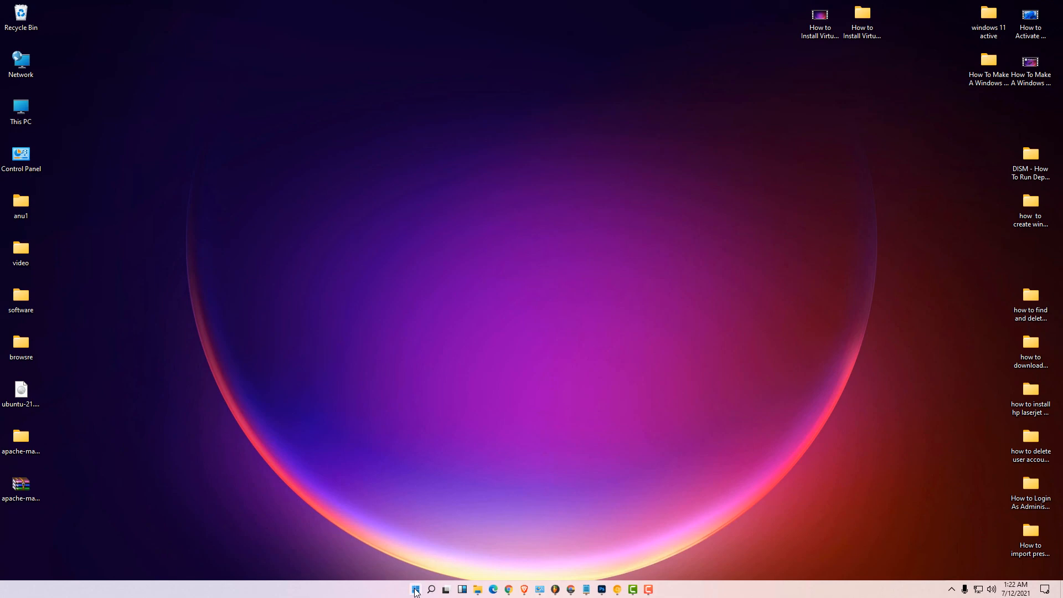
Launch Command Prompt as administrator and begin entering mvn -version at the prompt
{"action": "left_click", "coordinate": [416, 589]}
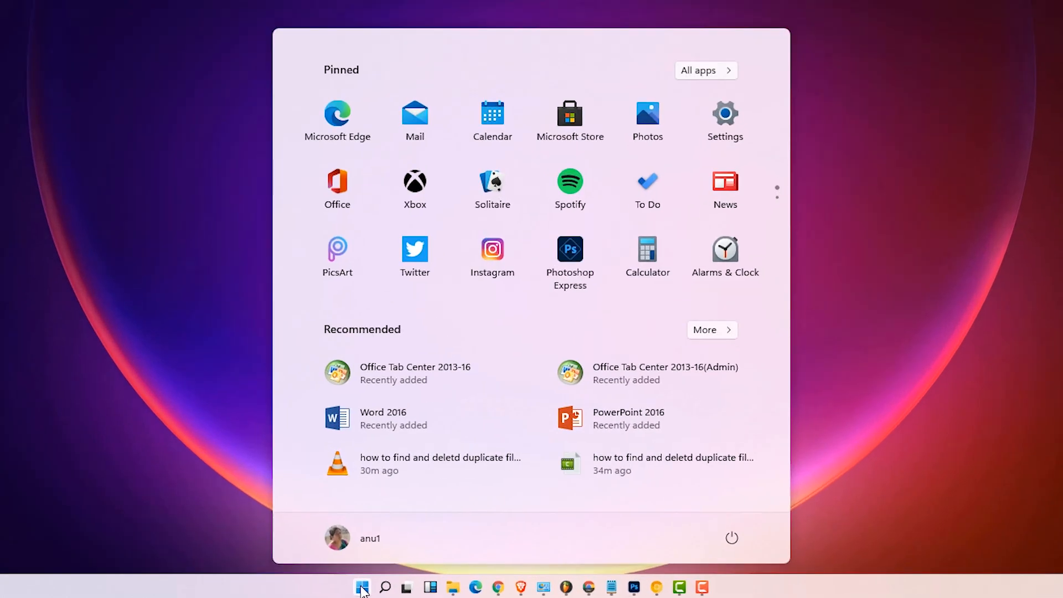
{"action": "type", "text": "cmd"}
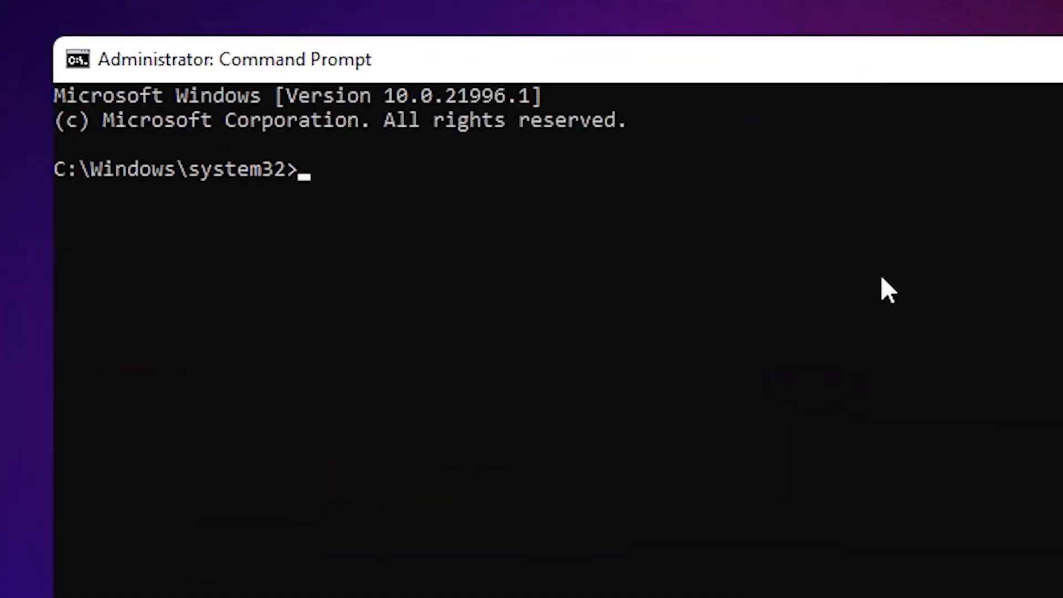
{"action": "type", "text": "mvn -"}
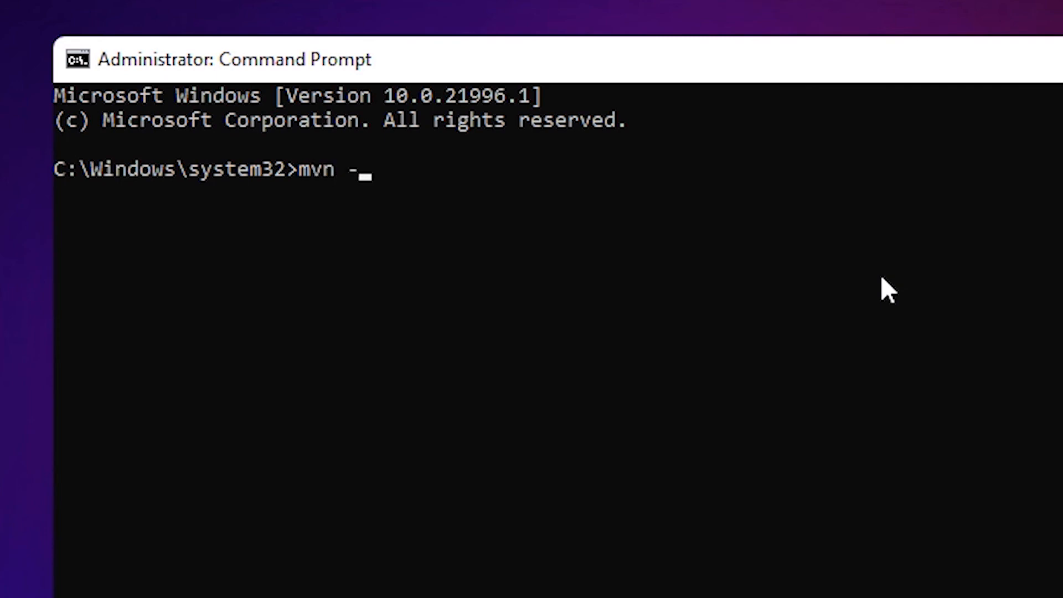
{"action": "type", "text": "versi"}
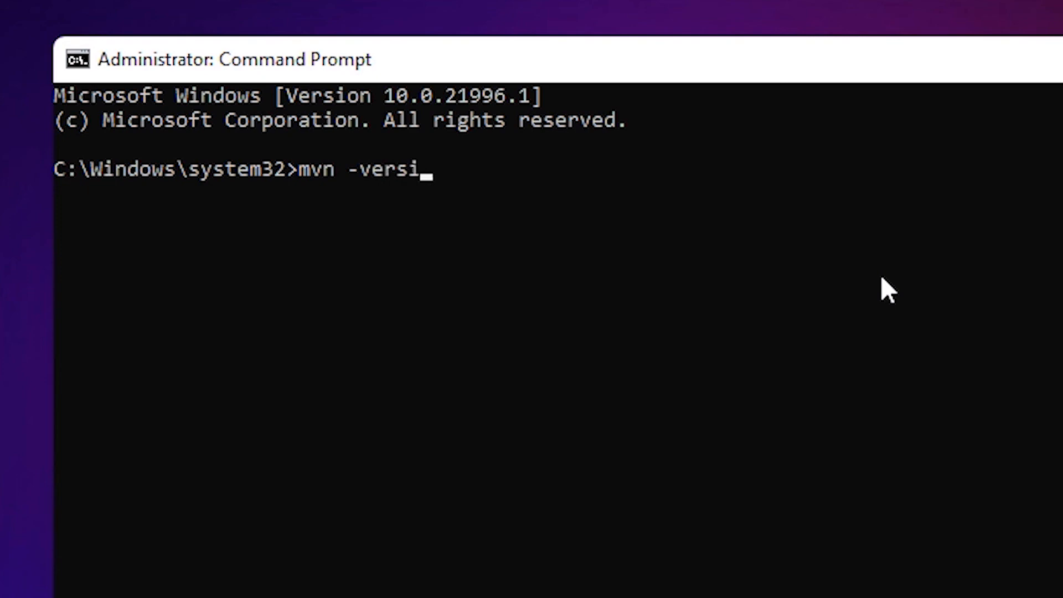